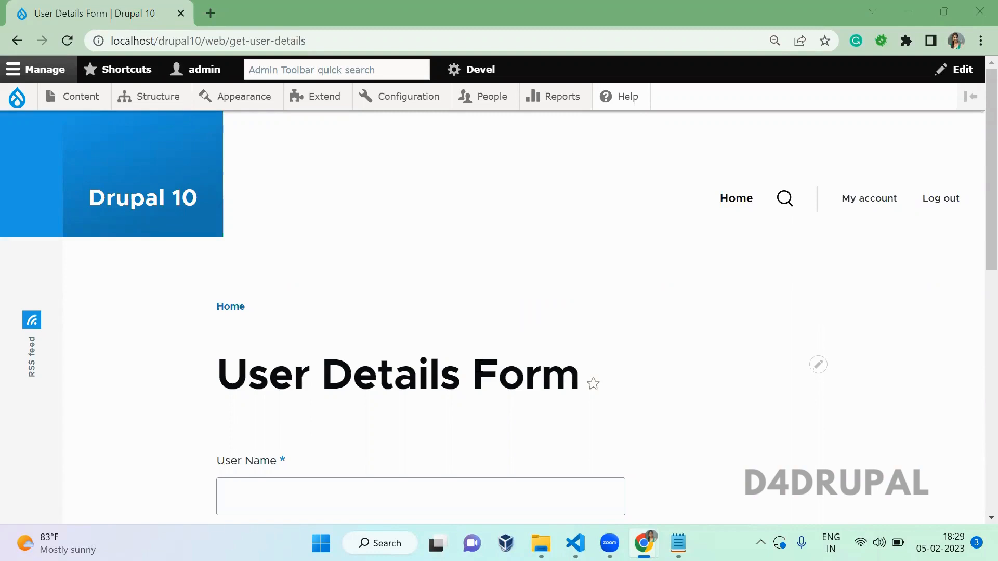
Step: Open custom_form.routing.yml from the Explorer sidebar
{"action": "scroll", "scroll_direction": "down", "scroll_amount": 3}
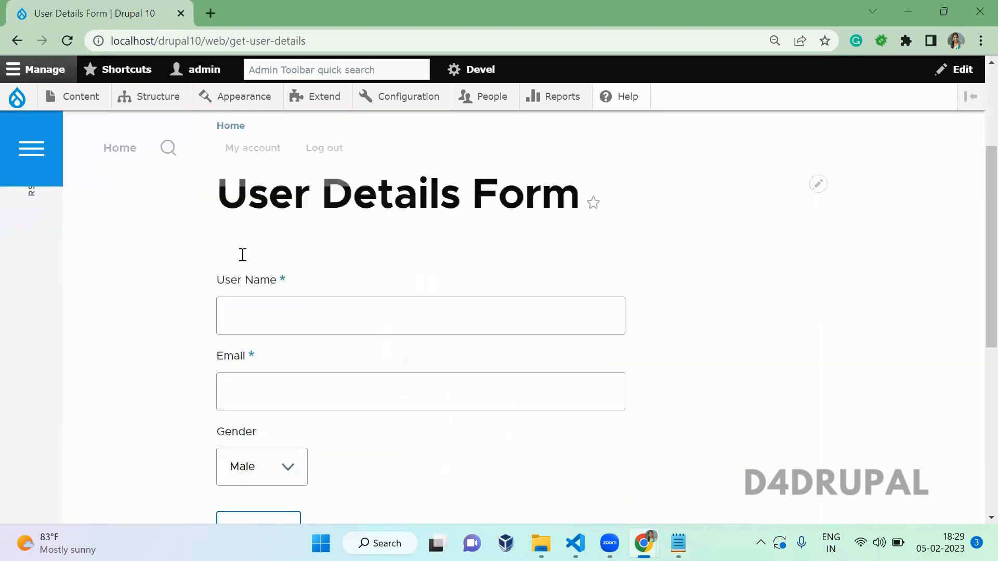
{"action": "scroll", "scroll_direction": "down", "scroll_amount": 3}
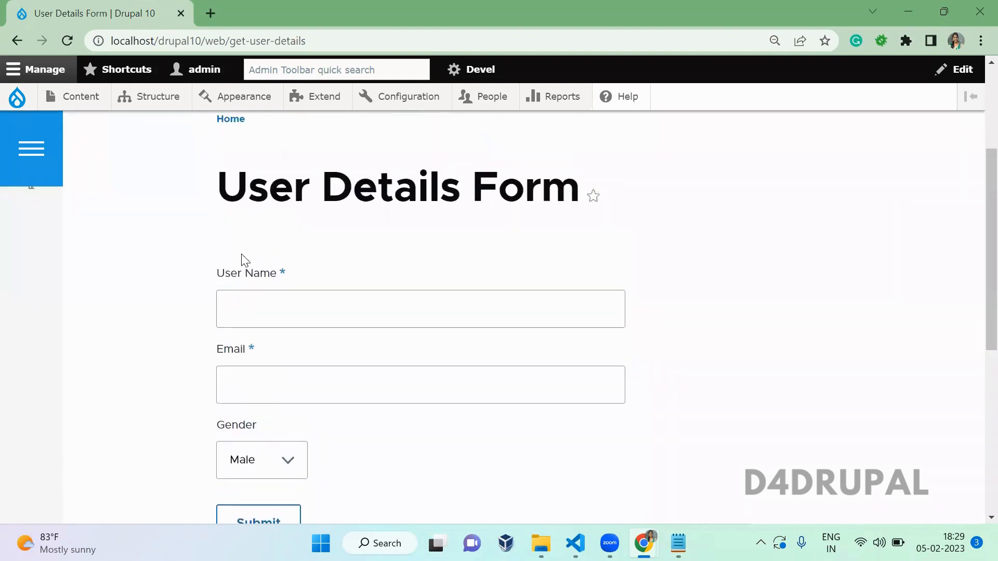
{"action": "scroll", "scroll_direction": "down", "scroll_amount": 3}
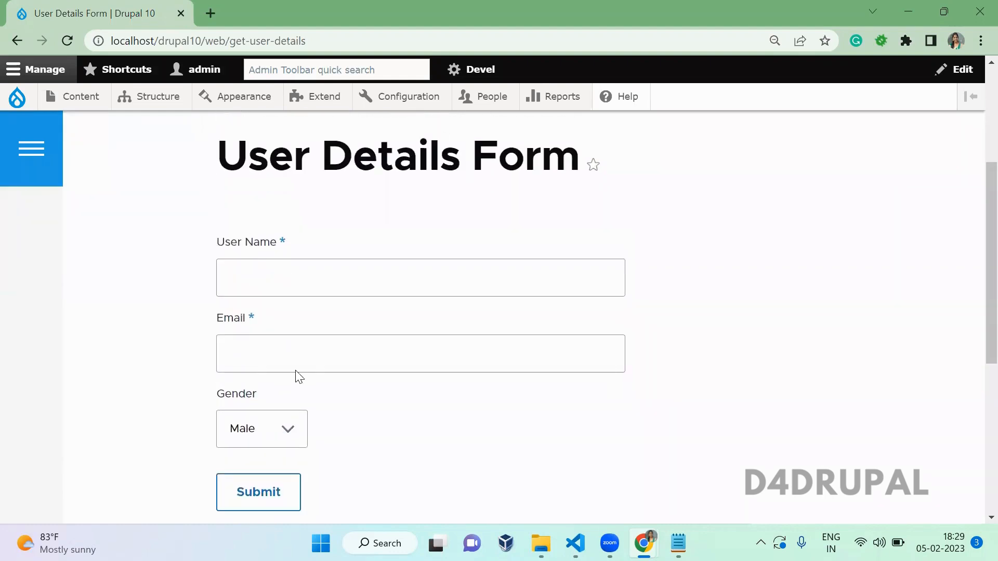
{"action": "mouse_move", "coordinate": [371, 231]}
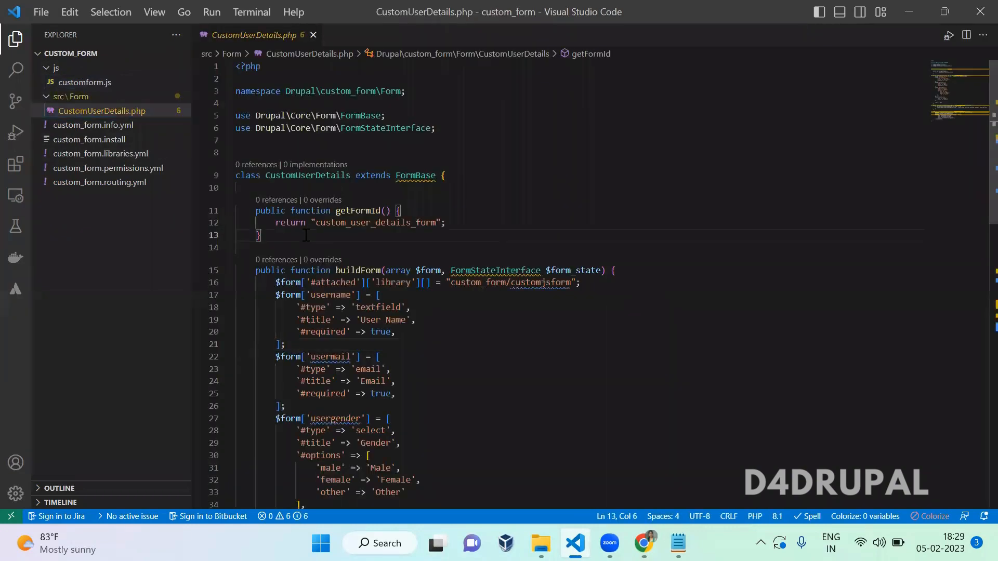
{"action": "left_click", "coordinate": [99, 182]}
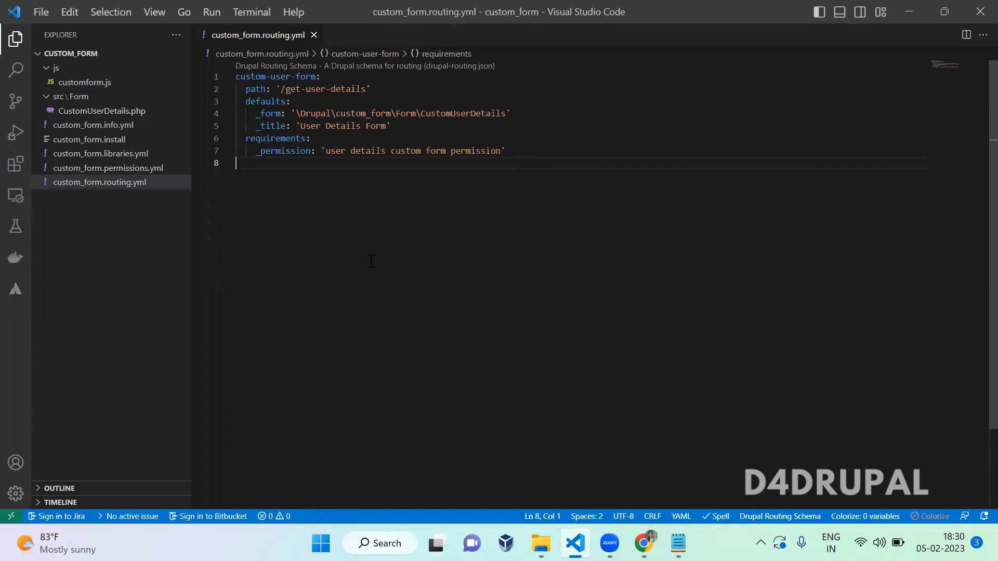
Step: Add the custom-modal-page route with path '/modal-form-link'
{"action": "type", "text": "CUSTOM-"}
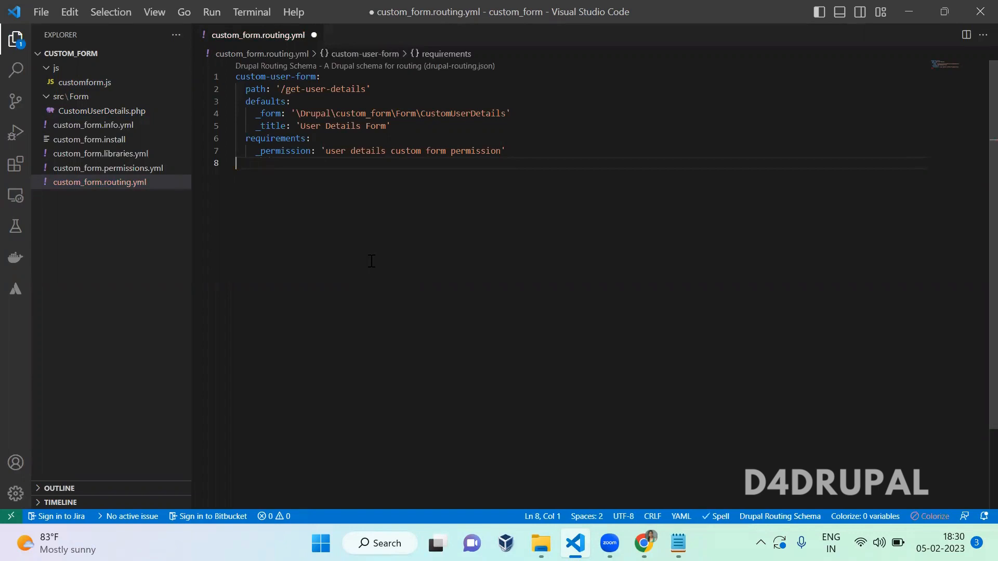
{"action": "type", "text": "custom-"}
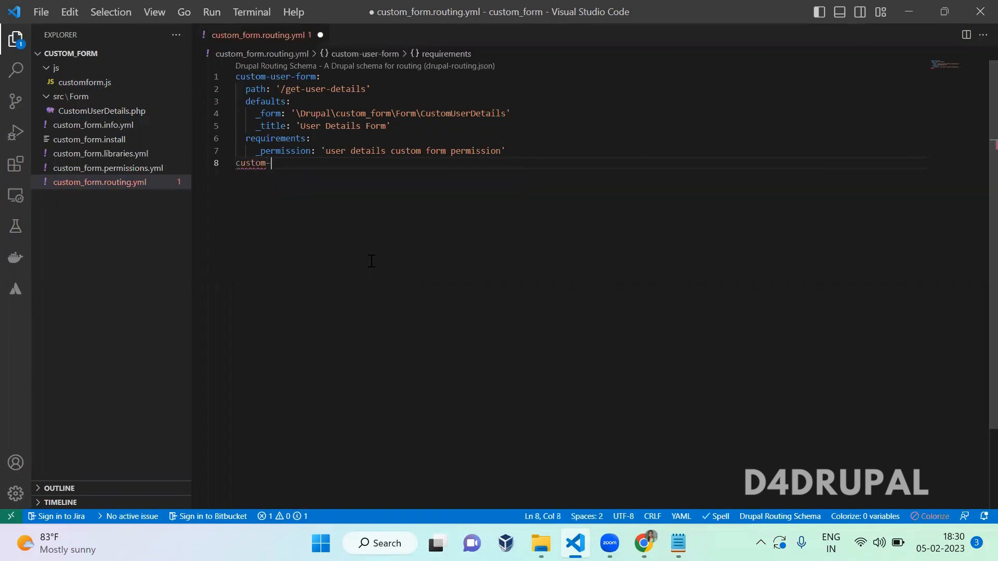
{"action": "type", "text": "modal"}
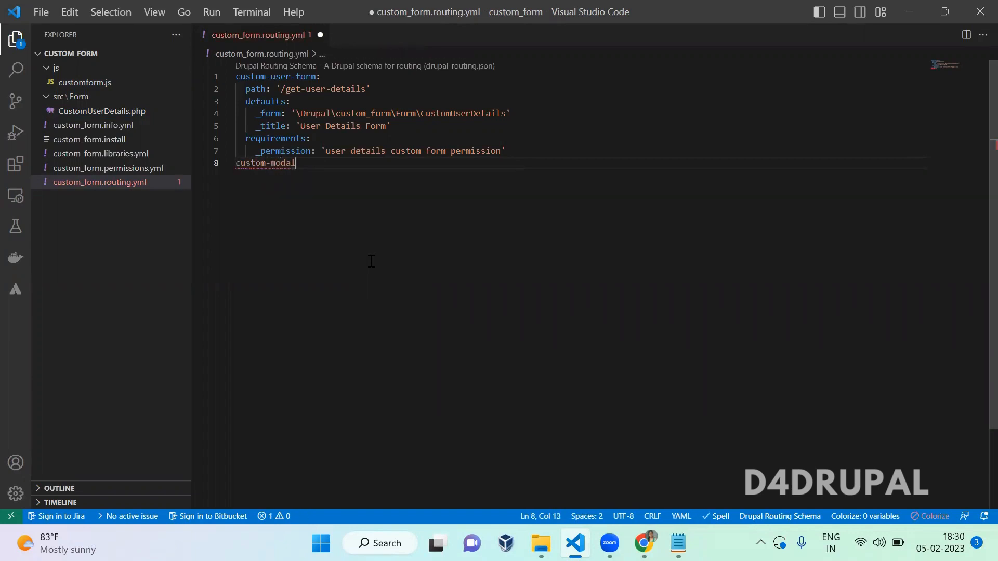
{"action": "type", "text": "-page:"}
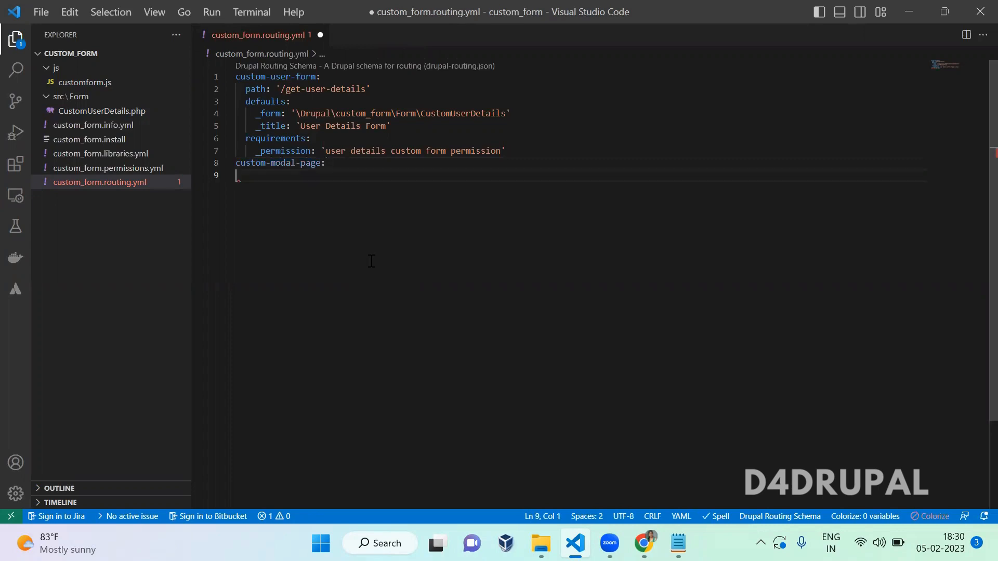
{"action": "type", "text": "path:"}
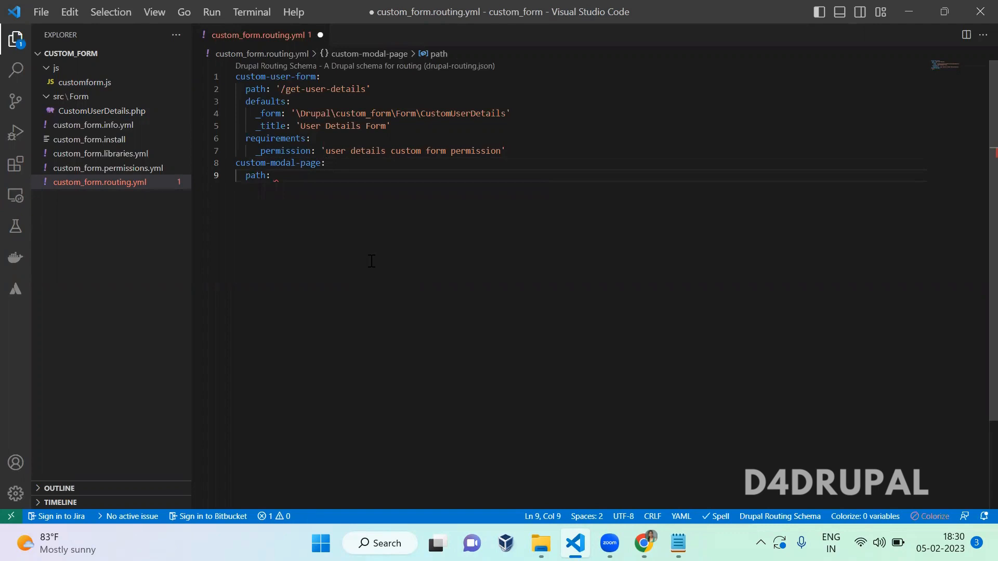
{"action": "type", "text": "'/mod"}
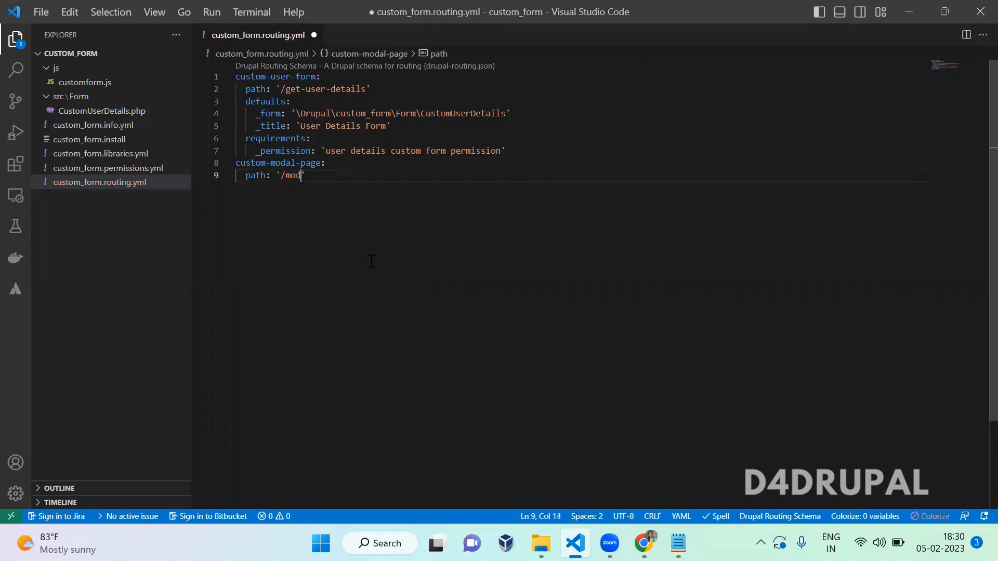
{"action": "type", "text": "al-form"}
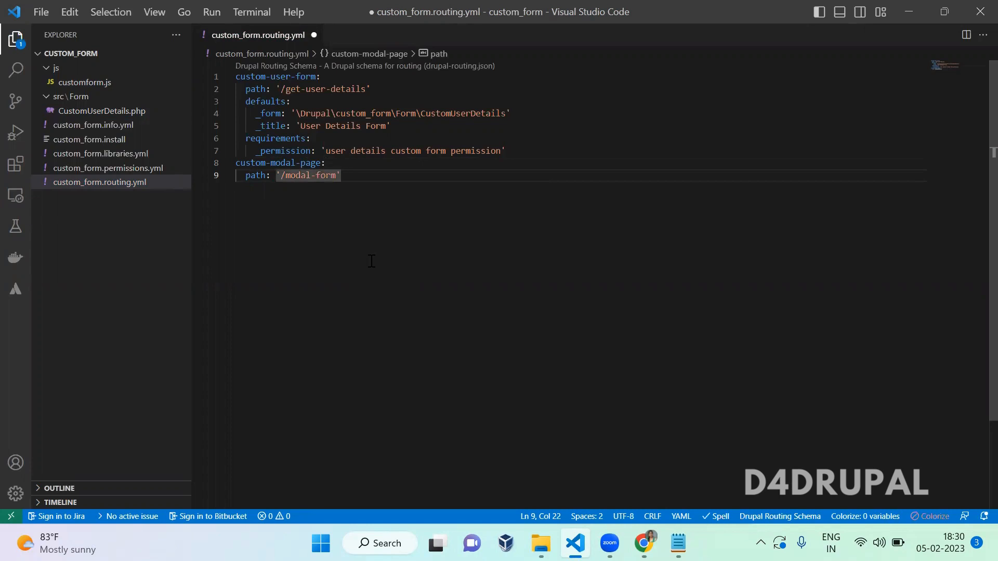
{"action": "type", "text": "-link"}
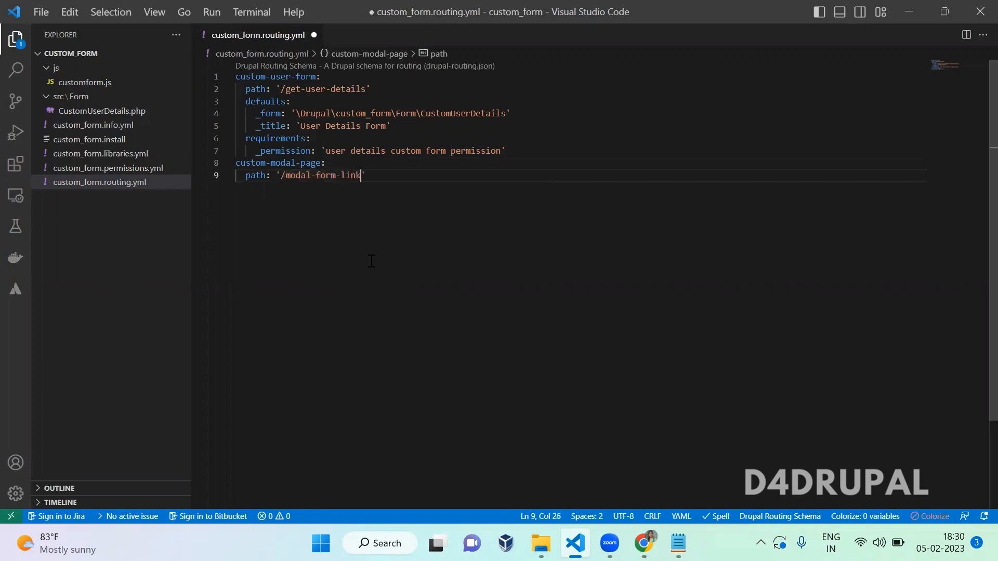
Step: Set the route's _controller default to \Drupal\custom_form\Controller\CustomController::modalLink
{"action": "type", "text": "def"}
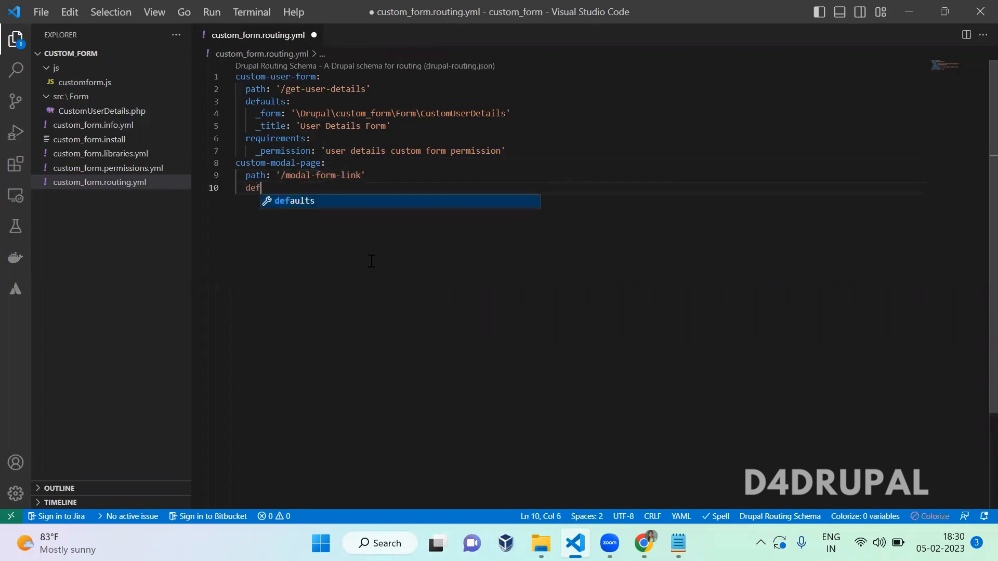
{"action": "key", "text": "Enter"}
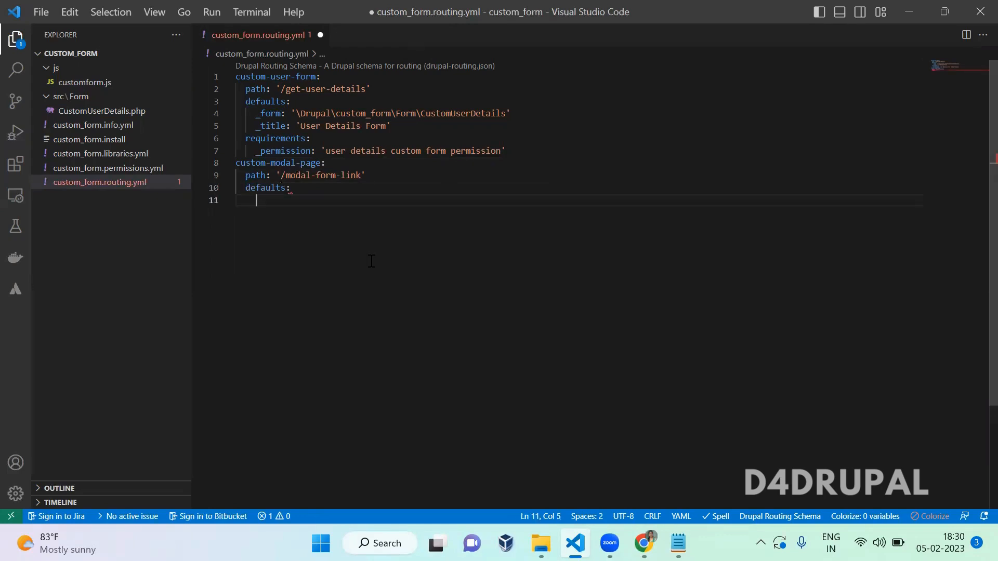
{"action": "type", "text": "_controller:"}
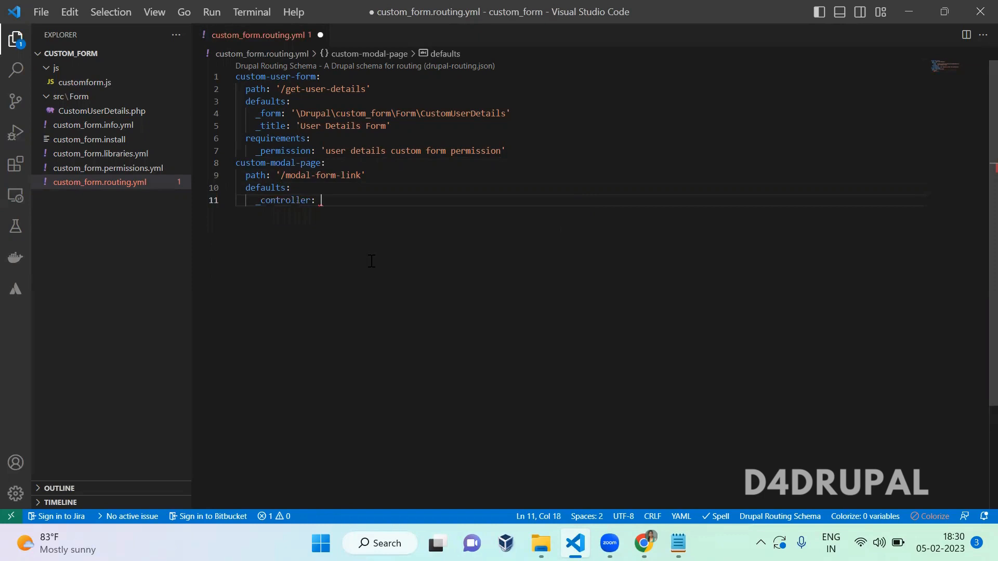
{"action": "type", "text": "'\\Dr"}
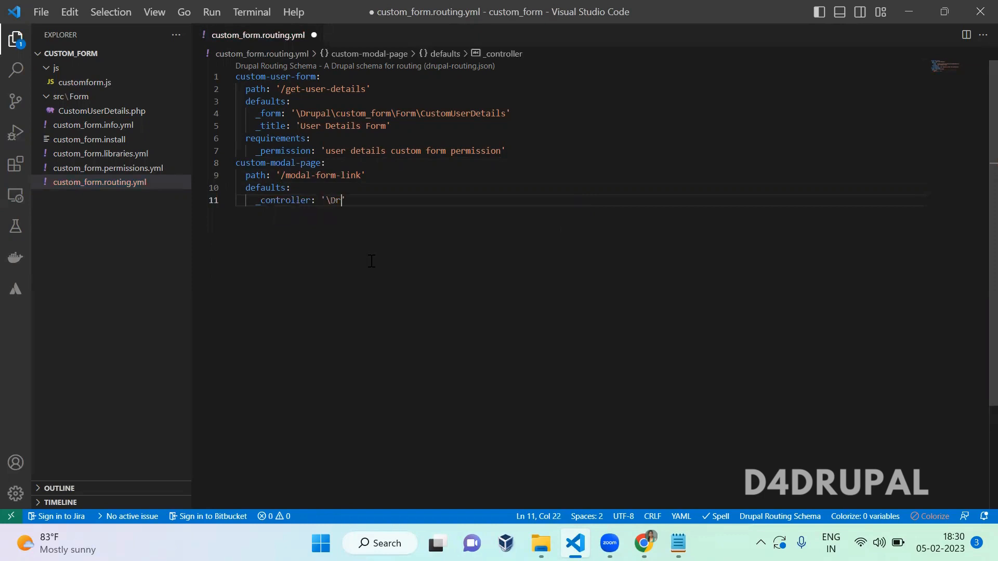
{"action": "type", "text": "upal\\cu"}
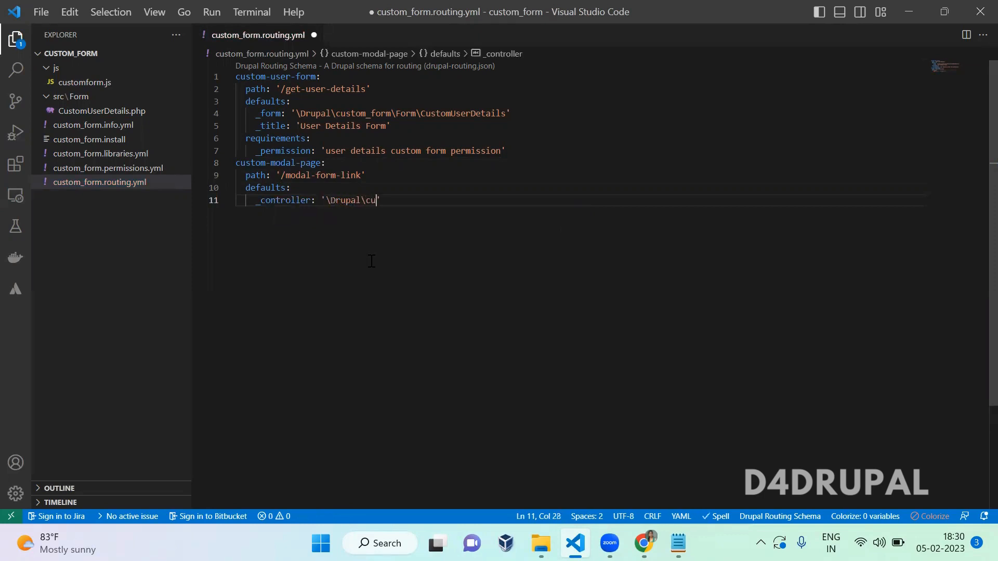
{"action": "type", "text": "stom_form"}
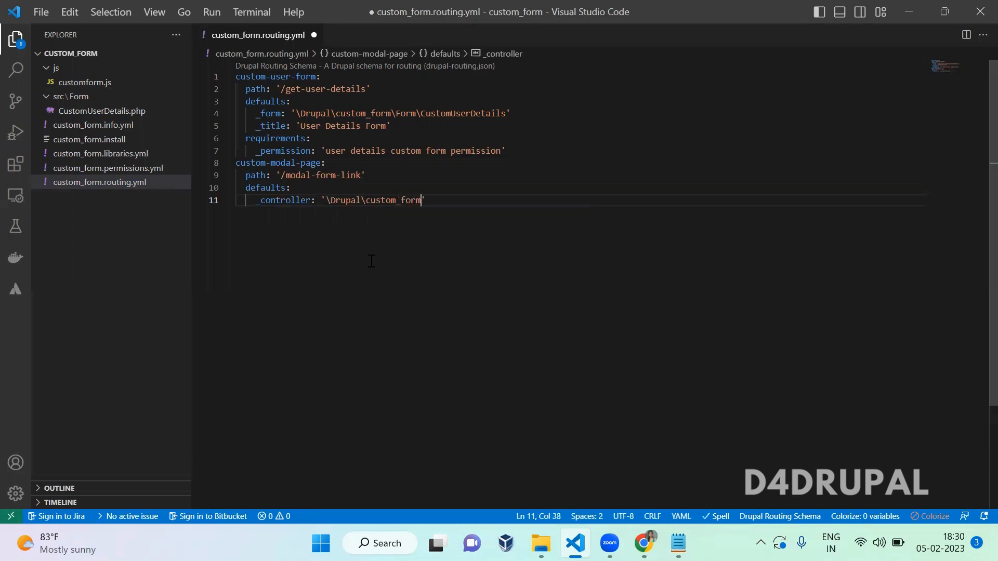
{"action": "type", "text": "\\Control"}
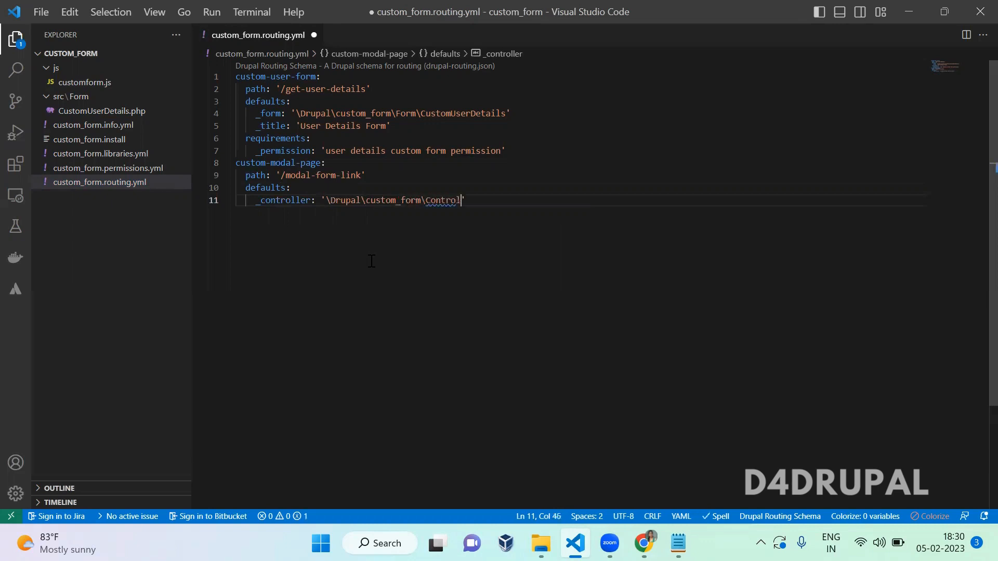
{"action": "type", "text": "ler\\"}
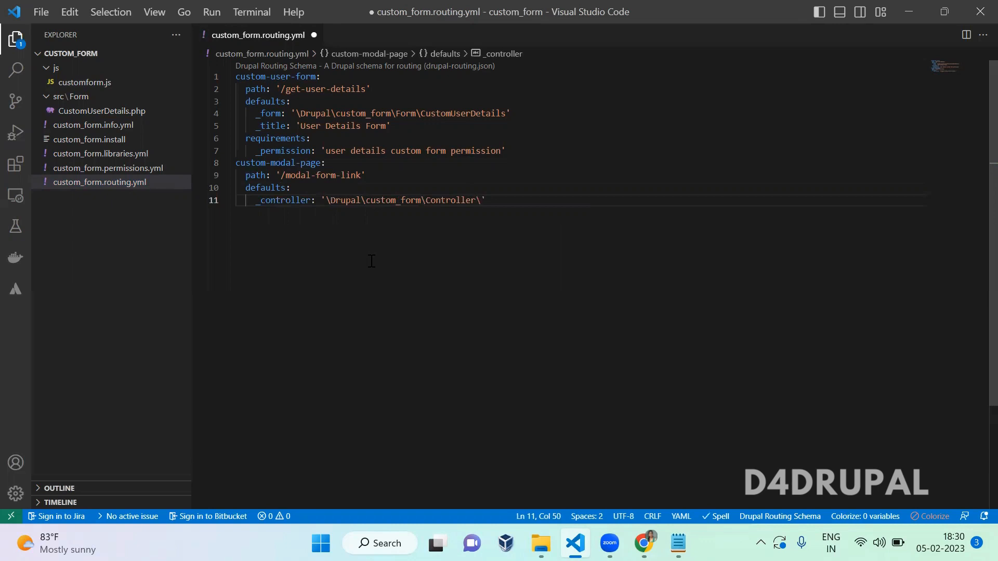
{"action": "type", "text": "Custom"}
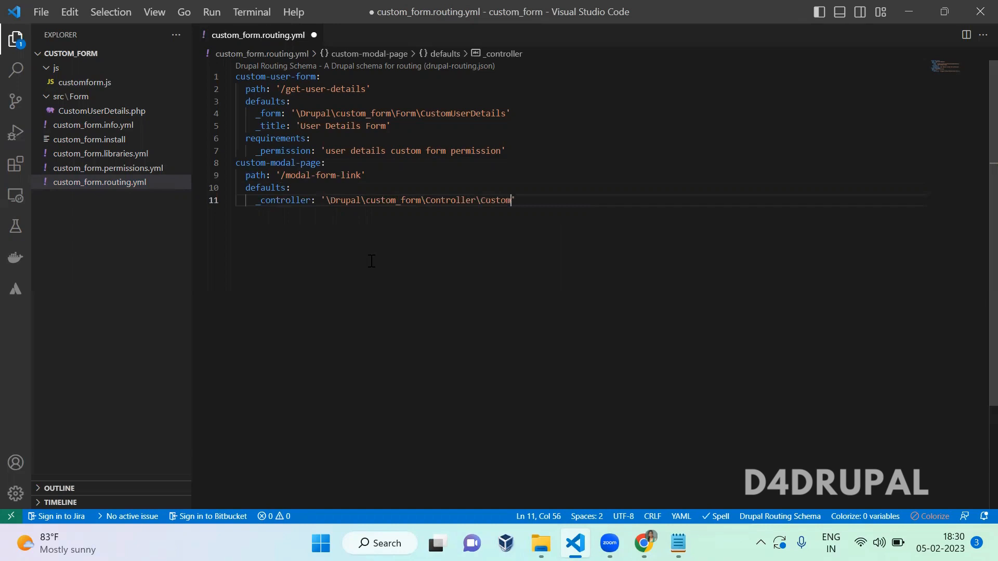
{"action": "type", "text": "Controller"}
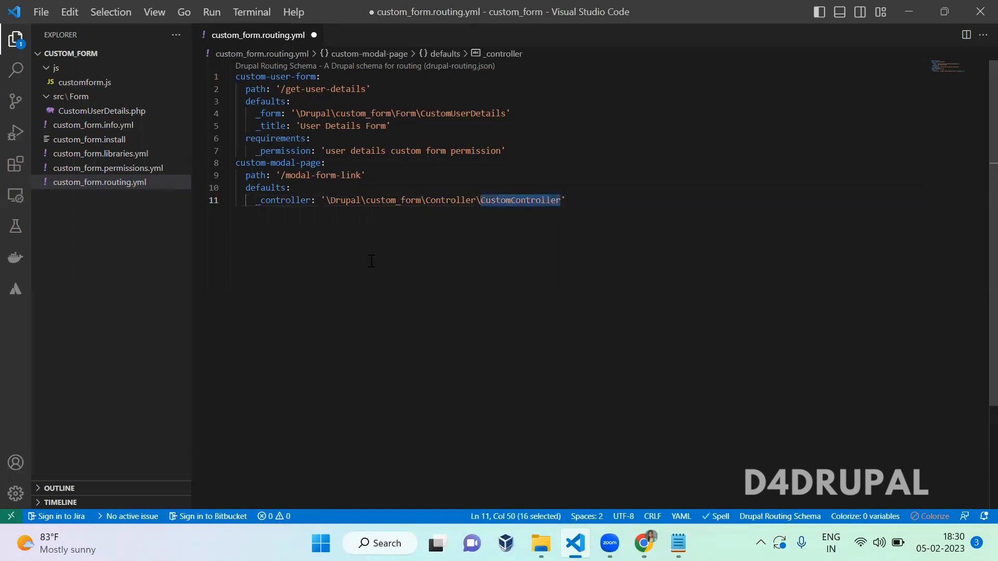
{"action": "type", "text": "::"}
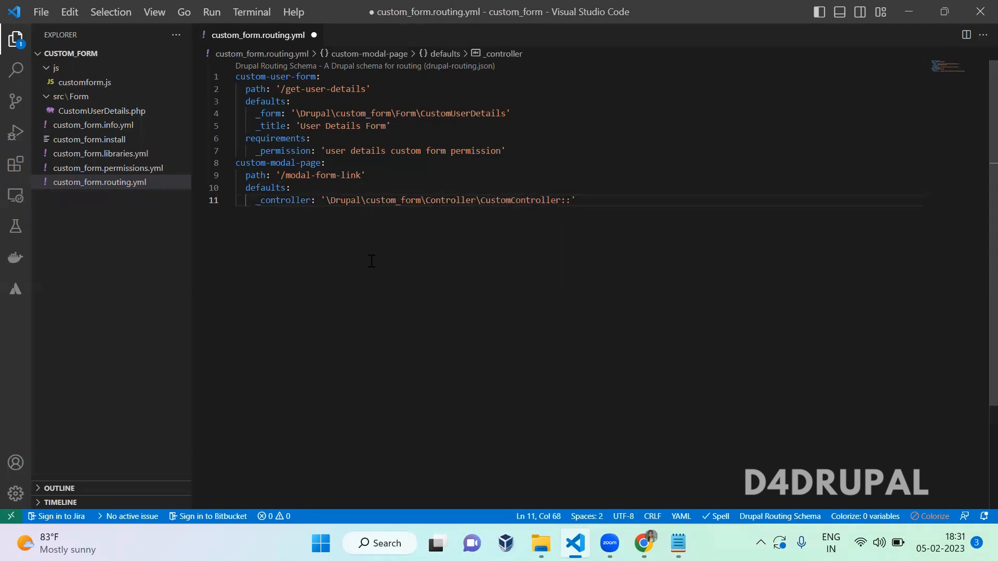
{"action": "type", "text": "mo"}
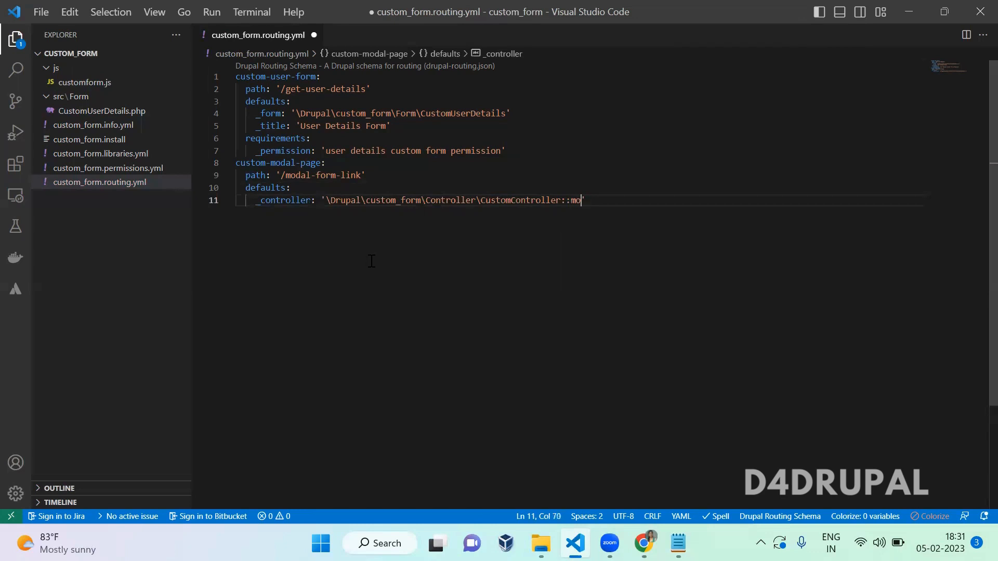
{"action": "type", "text": "dalLink"}
{"action": "type", "text": "_t"}
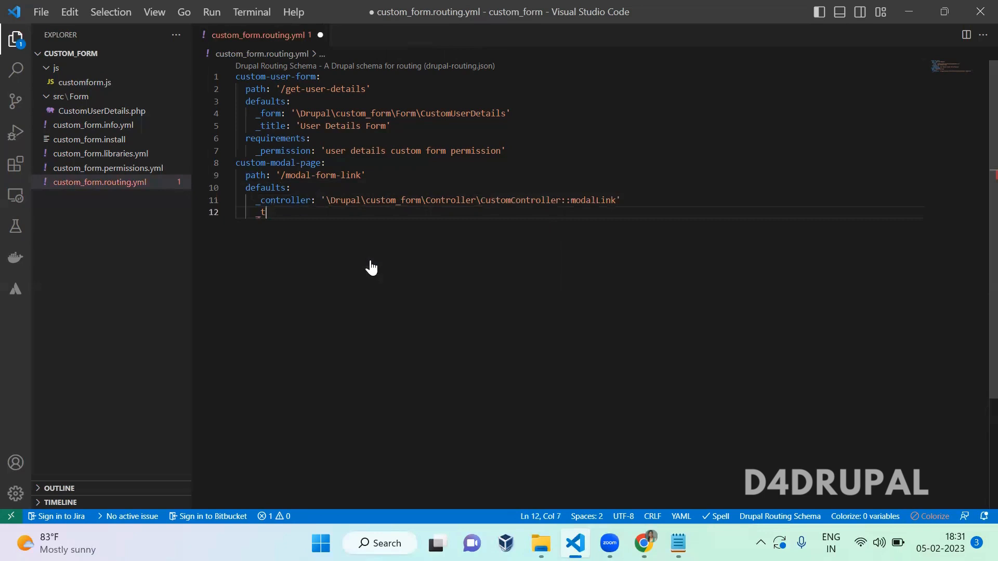
Step: Give the custom-modal-page route the title 'Open modal page'
{"action": "type", "text": "itle:"}
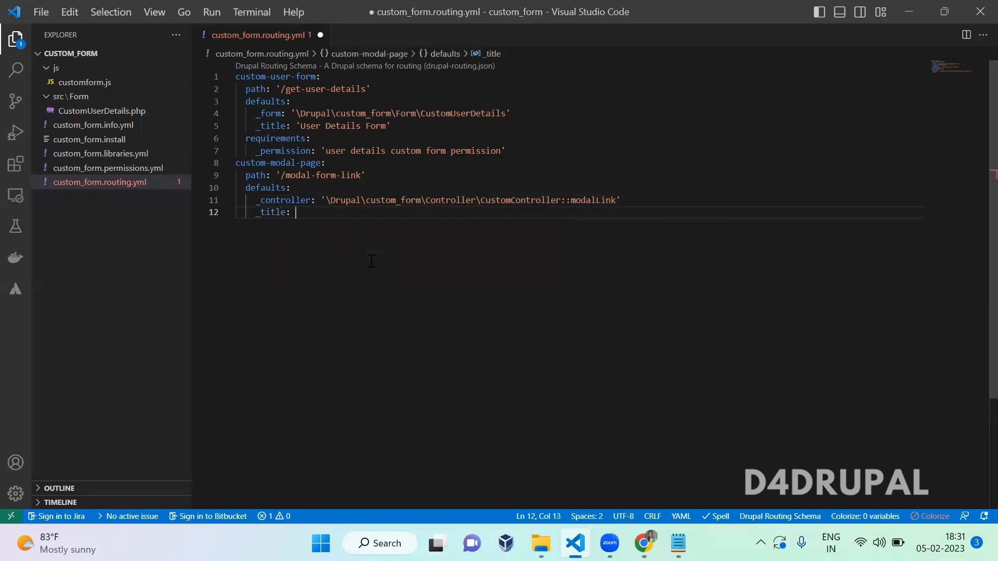
{"action": "type", "text": "Ope"}
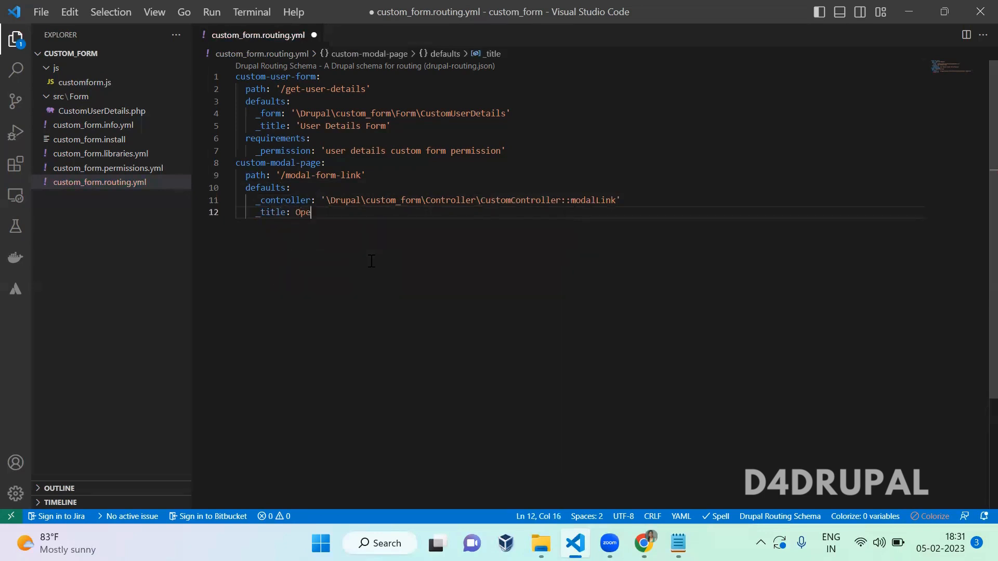
{"action": "key", "text": "Backspace"}
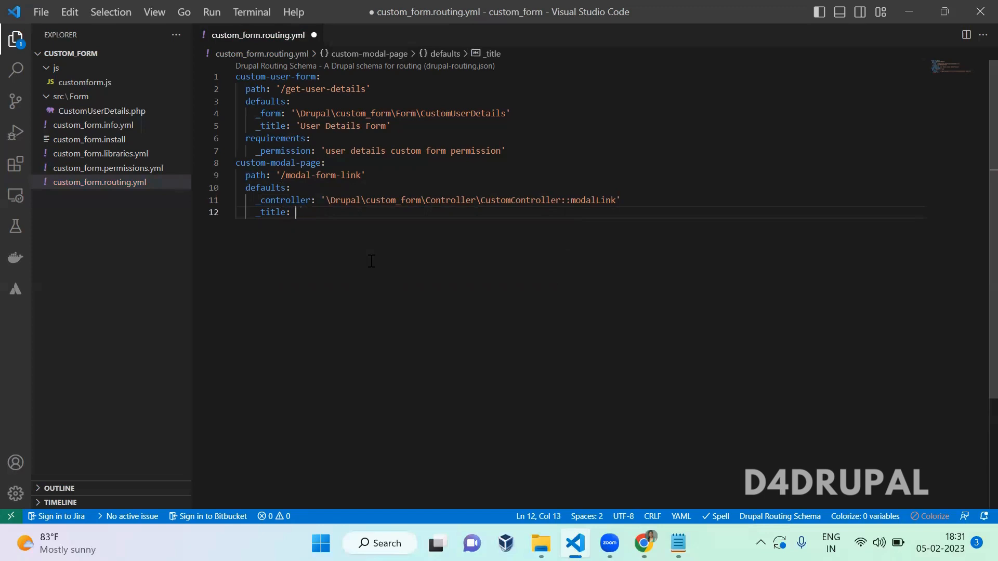
{"action": "type", "text": "'Open"}
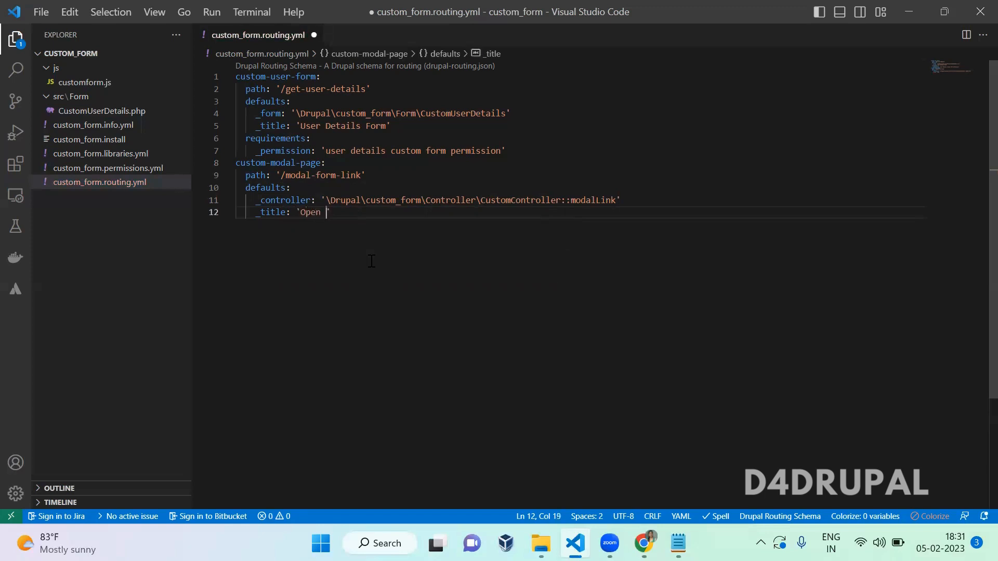
{"action": "type", "text": "modal page"}
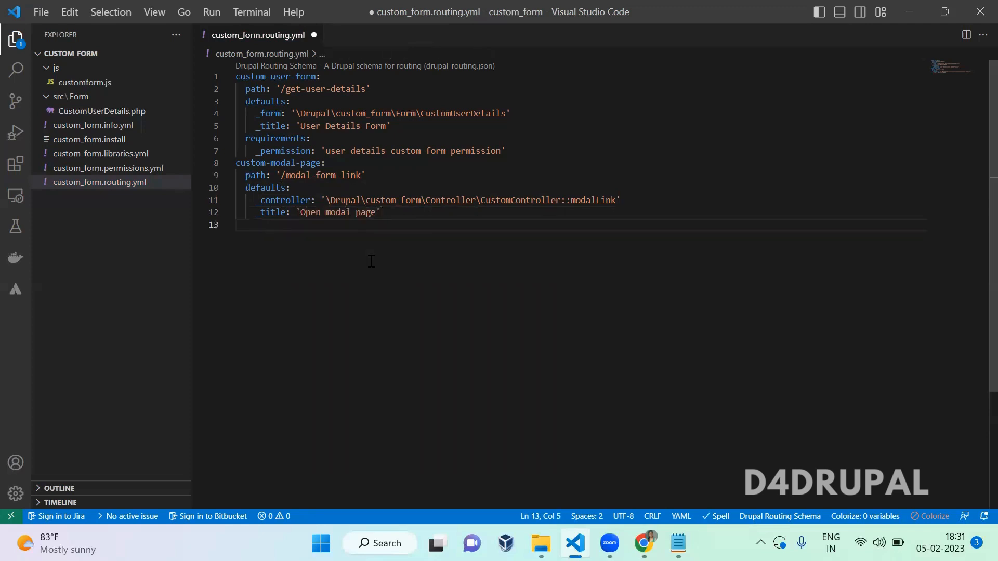
Step: Require the 'access content' permission for the route and save the file
{"action": "type", "text": "requir"}
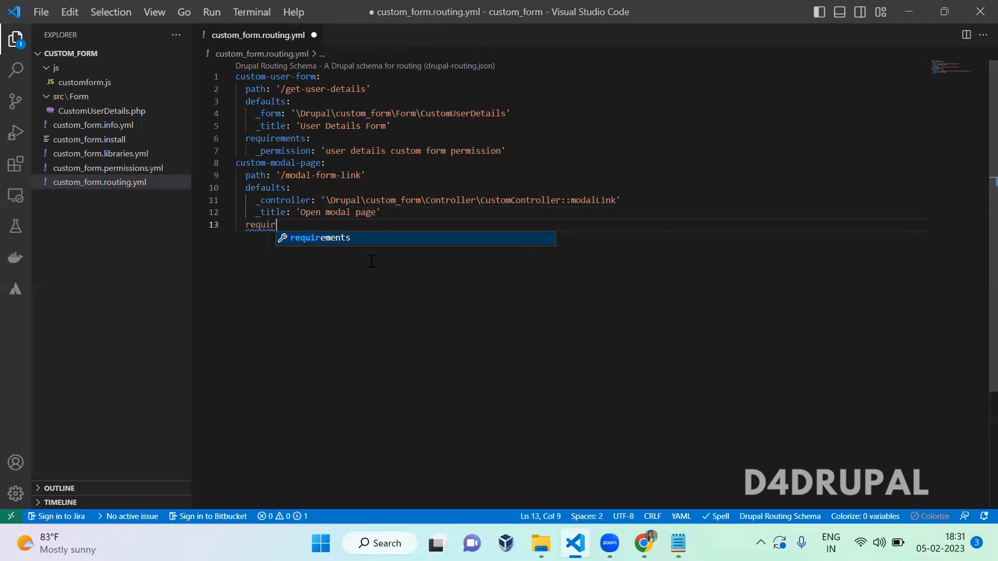
{"action": "key", "text": "Enter"}
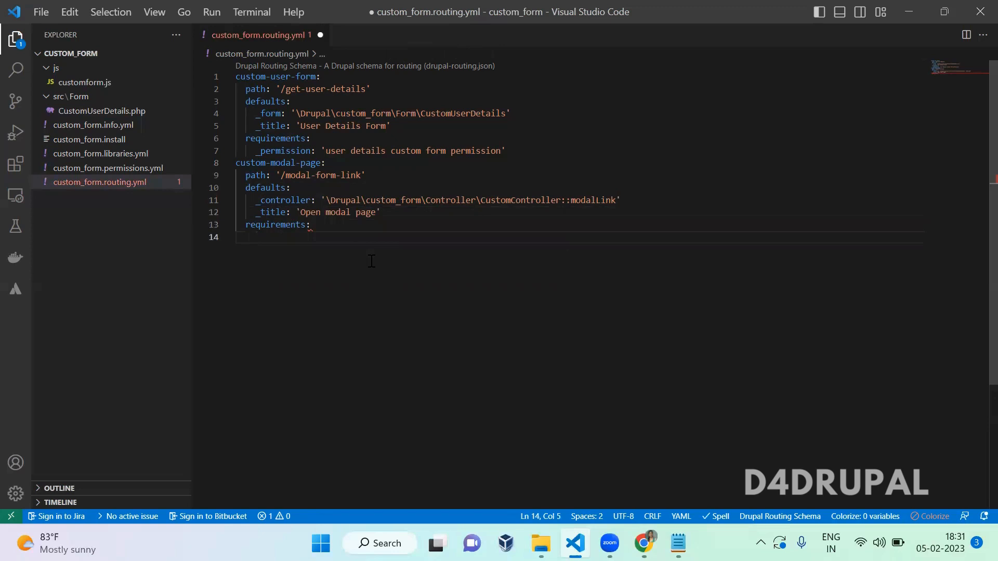
{"action": "type", "text": "_permission:"}
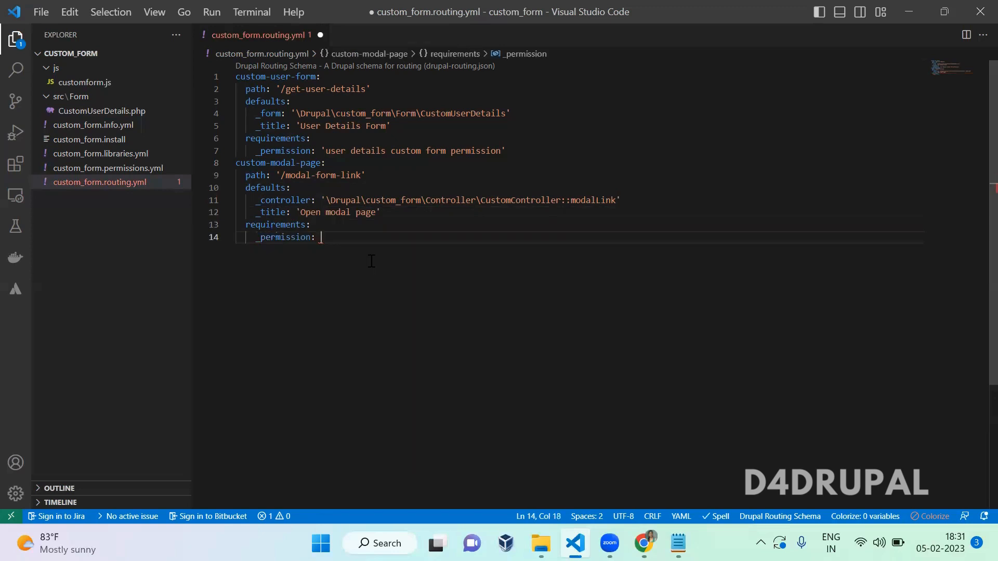
{"action": "type", "text": "'acces"}
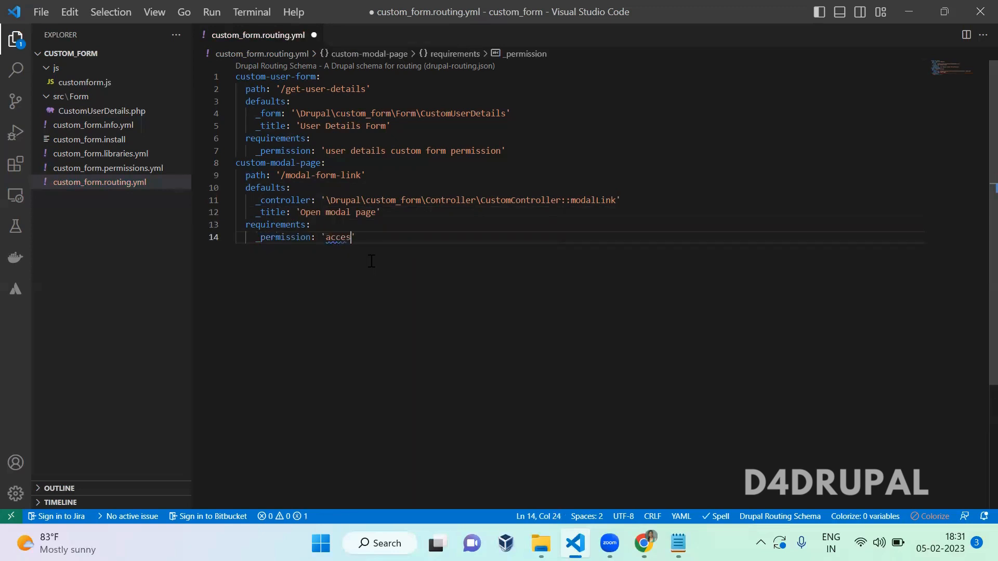
{"action": "type", "text": "s content"}
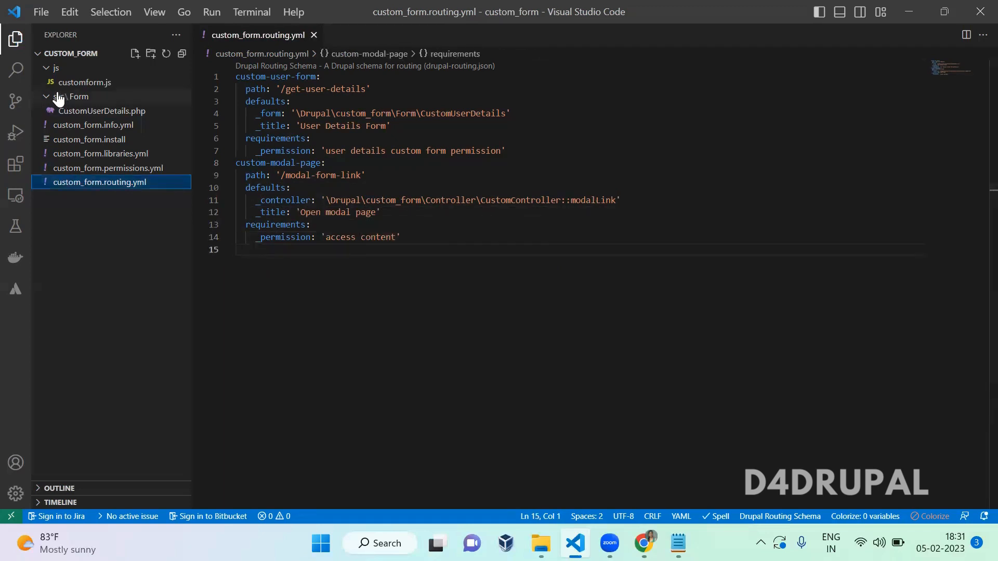
Step: Create a src/Controller folder holding a new CustomController.php file
{"action": "left_click", "coordinate": [134, 53]}
{"action": "type", "text": "Controlle"}
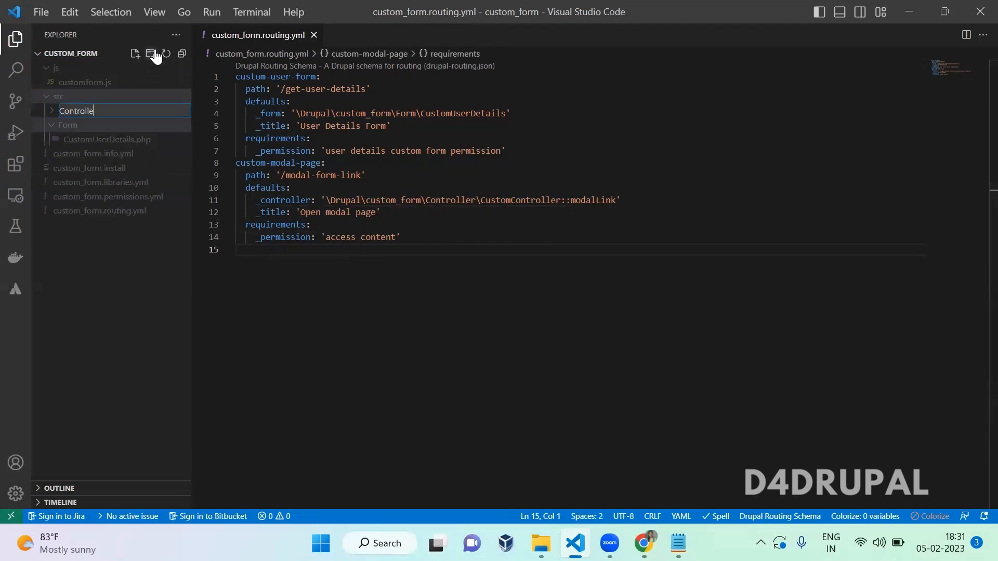
{"action": "key", "text": "Enter"}
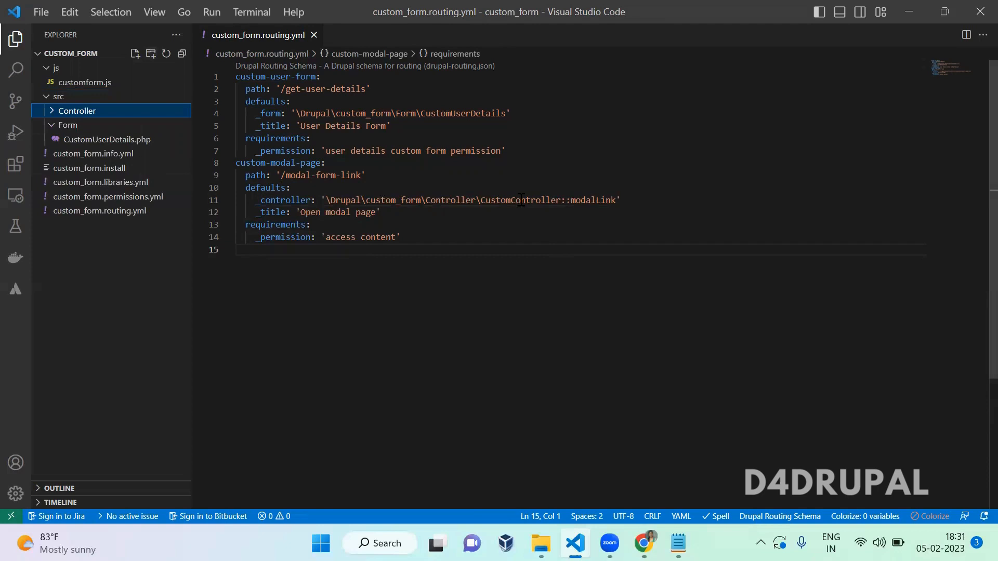
{"action": "double_click", "coordinate": [519, 199]}
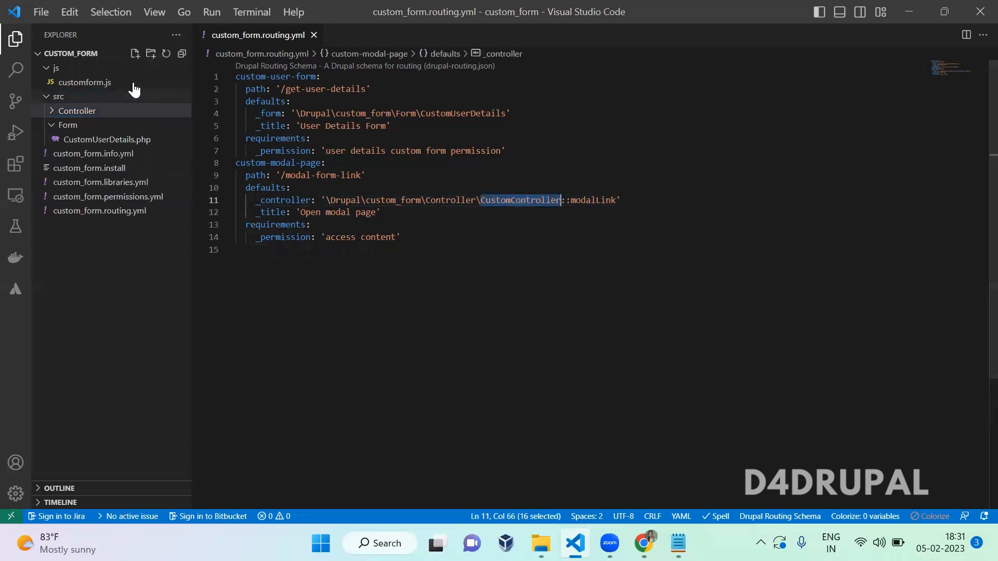
{"action": "left_click", "coordinate": [134, 53]}
{"action": "type", "text": "CustomController.php"}
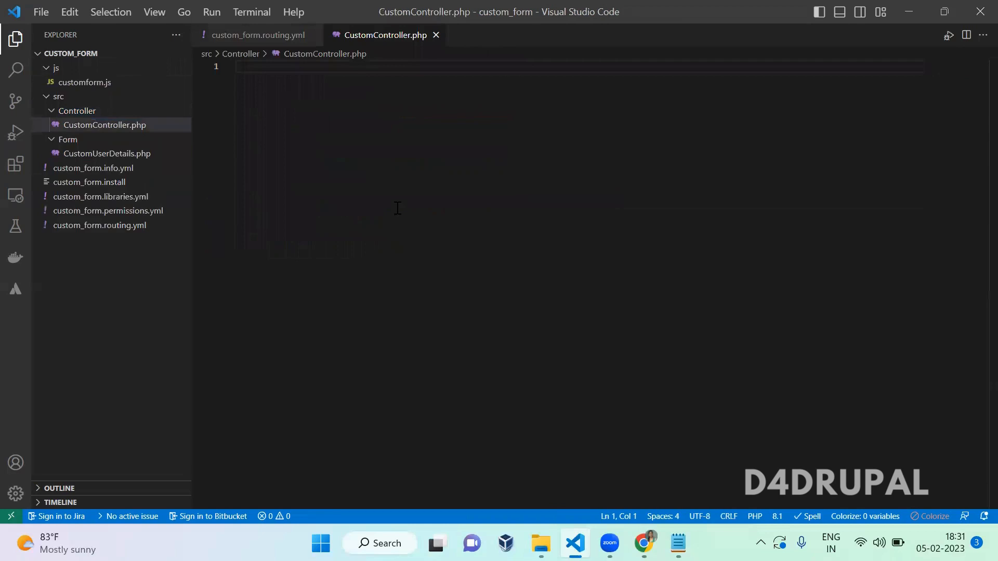
Step: Start CustomController.php with <?php and namespace Drupal\custom_form\Controller
{"action": "type", "text": "<?php"}
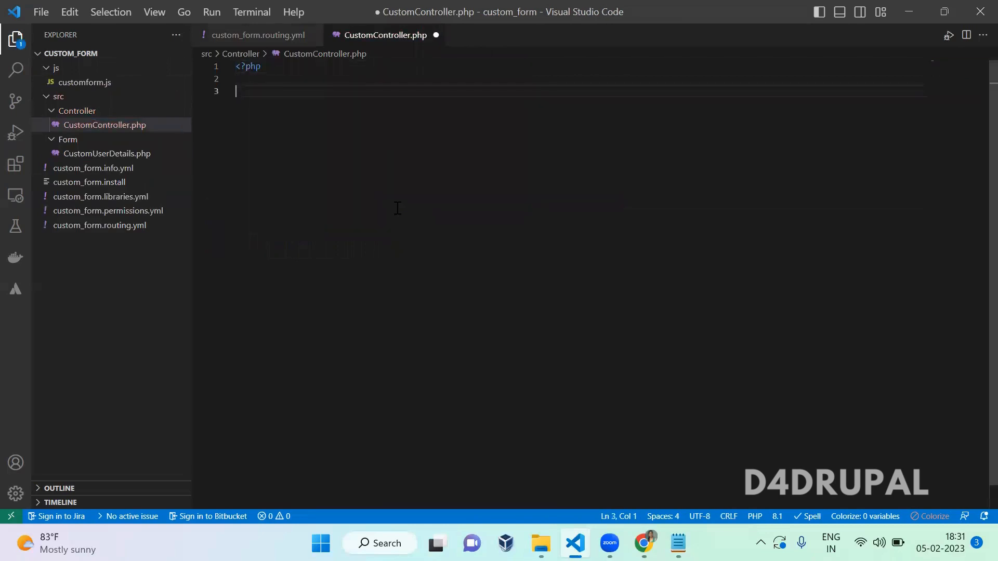
{"action": "type", "text": "namespace"}
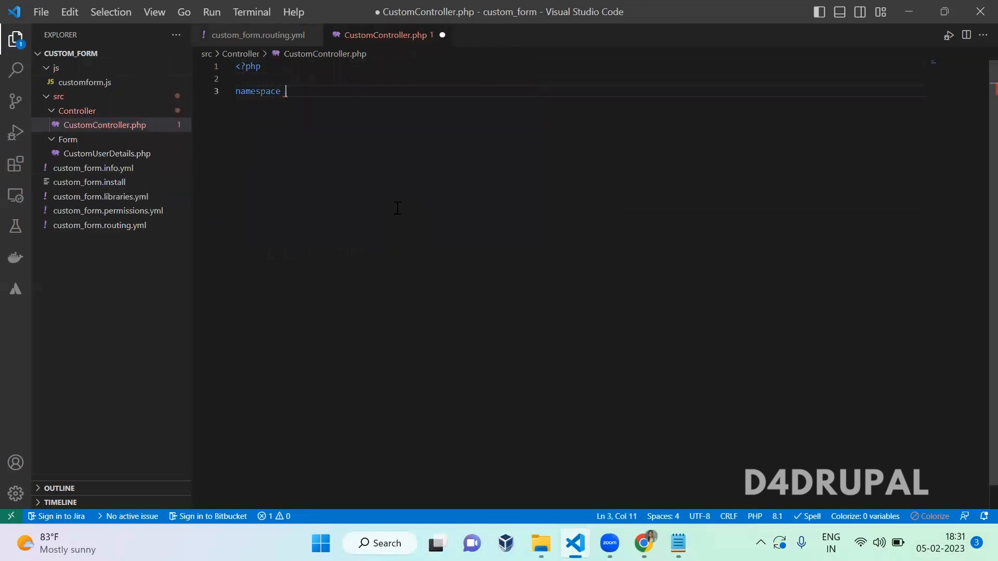
{"action": "type", "text": "Drupal"}
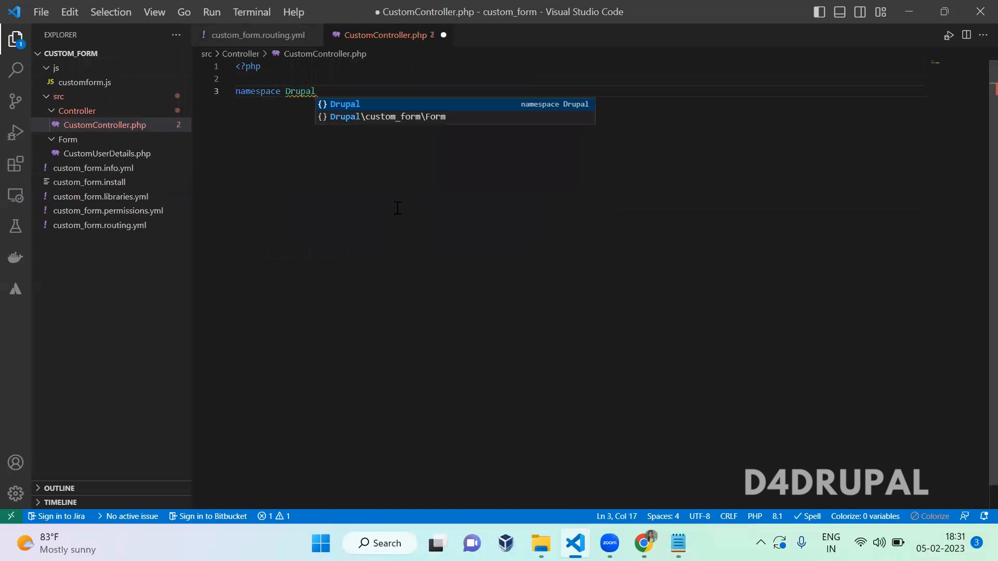
{"action": "type", "text": "/custom_f"}
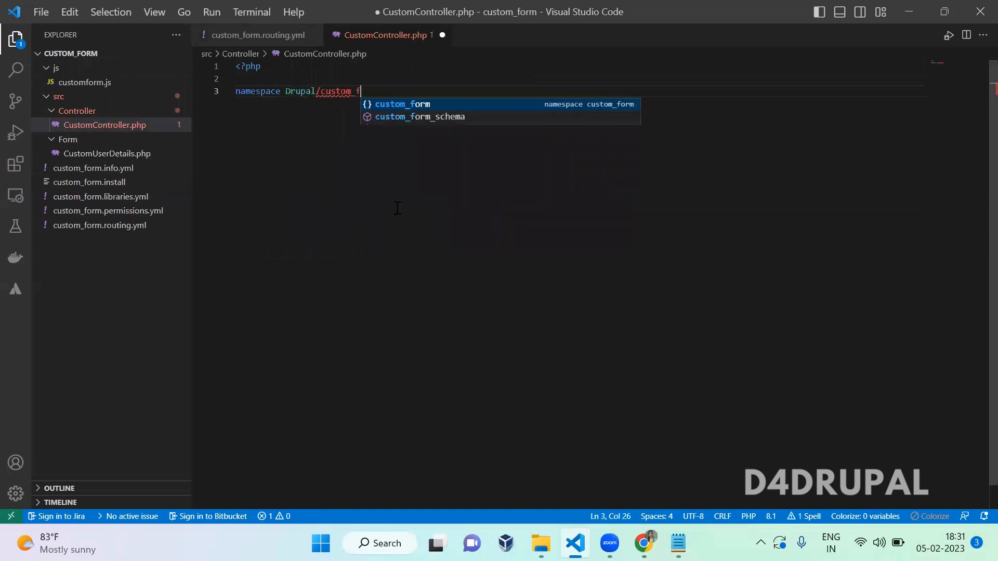
{"action": "key", "text": "BackSpace"}
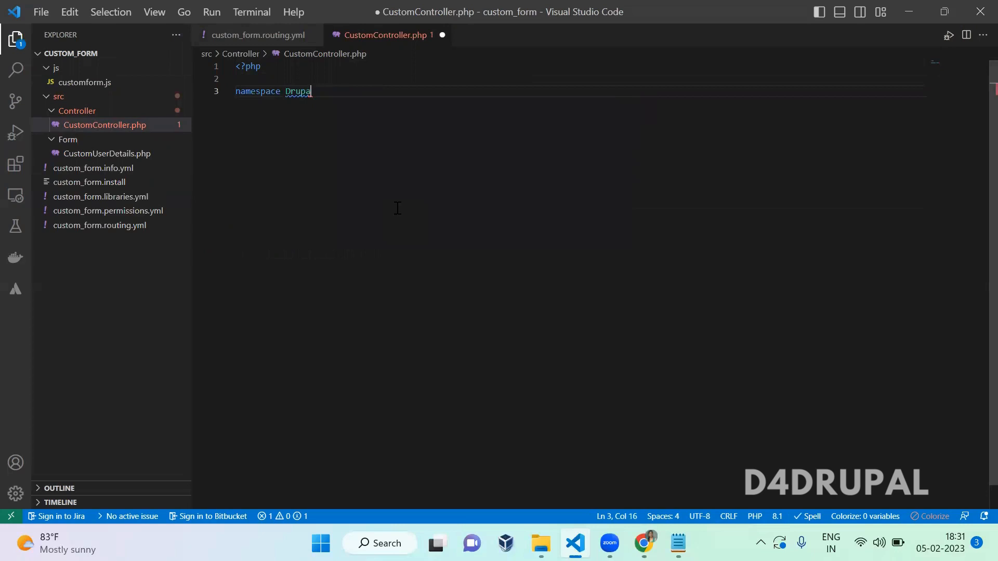
{"action": "type", "text": "\\c"}
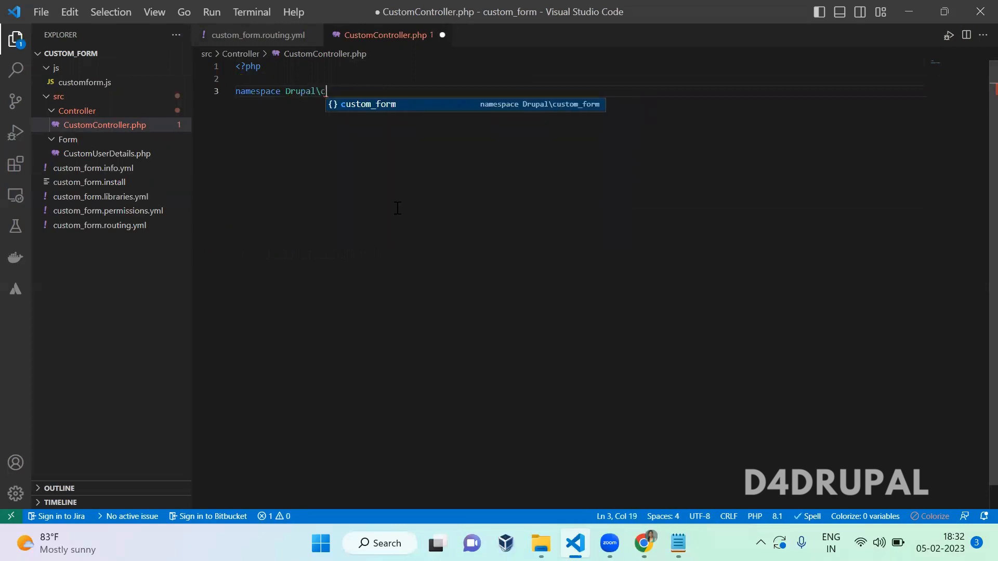
{"action": "type", "text": "custom_form\\"}
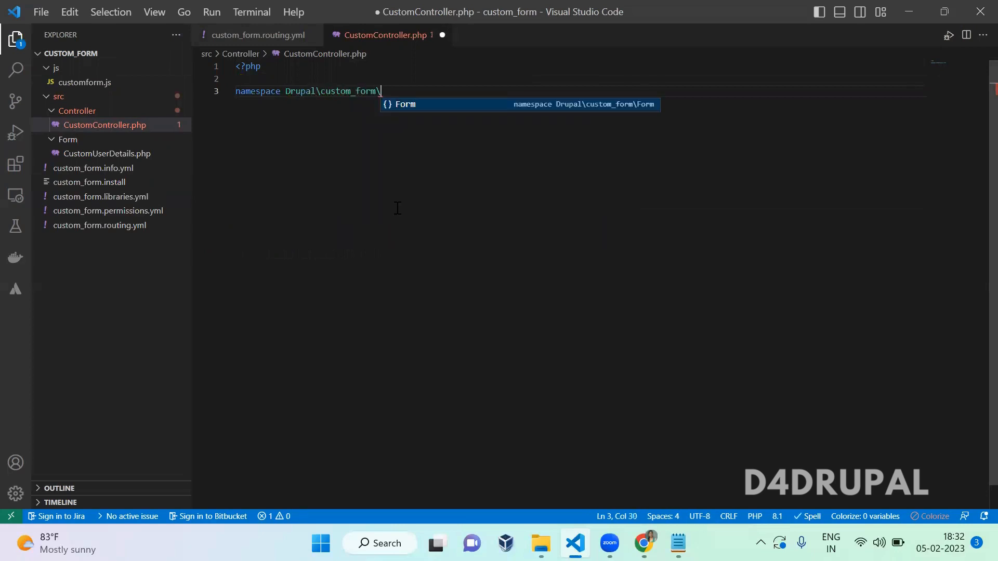
{"action": "type", "text": "Controller"}
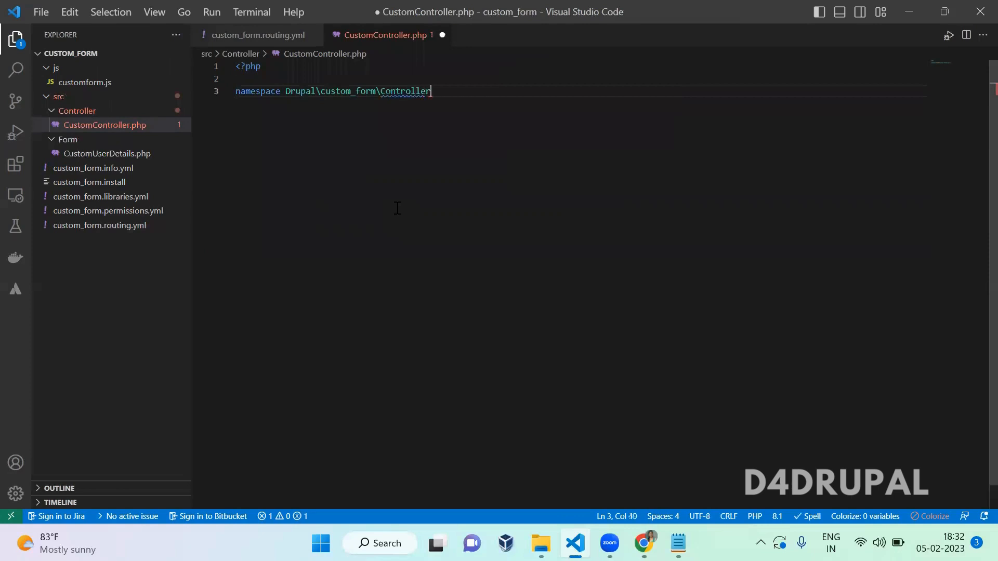
{"action": "type", "text": ";"}
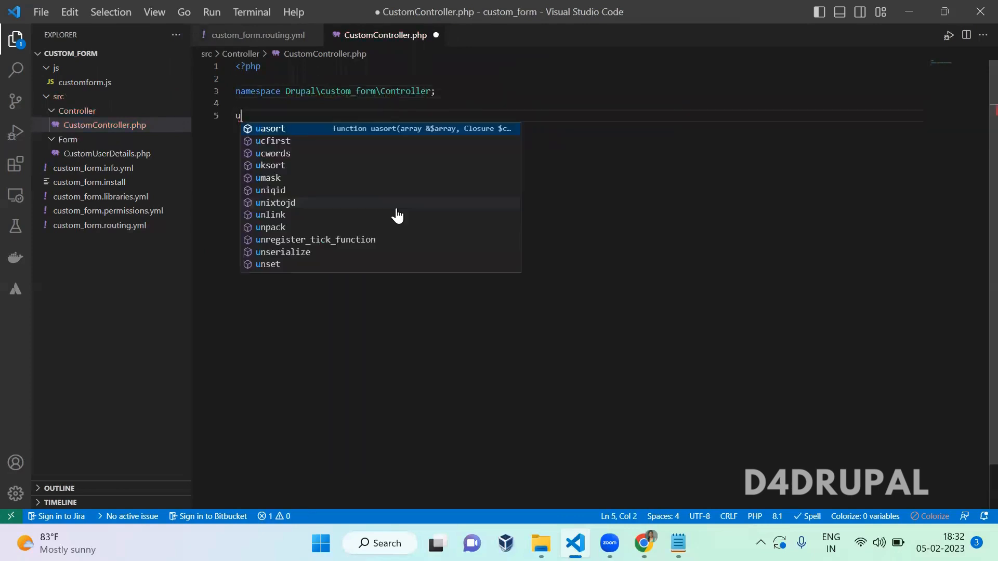
Step: Import ControllerBase and declare class CustomController extends ControllerBase
{"action": "type", "text": "se"}
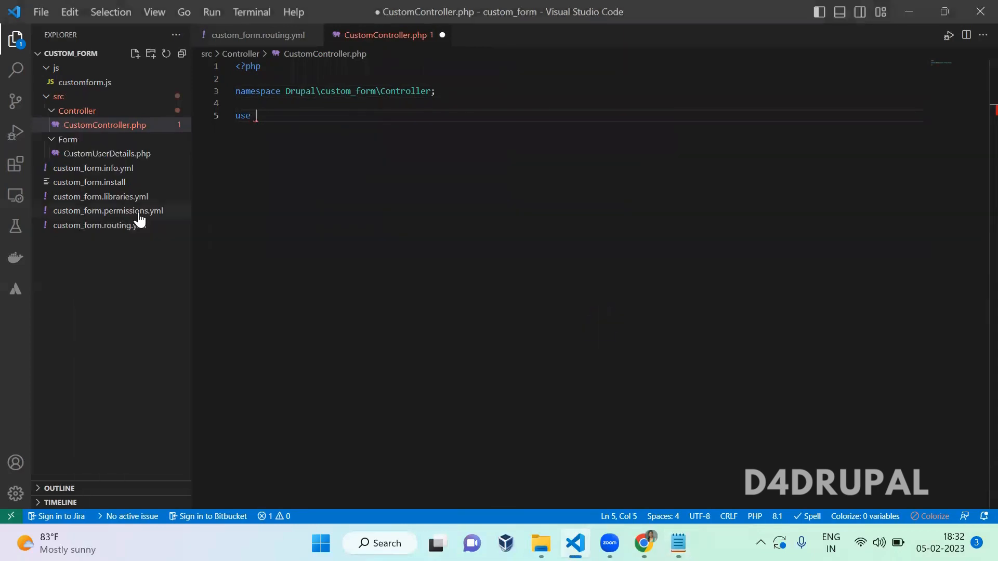
{"action": "type", "text": "Drupal\\Core\\Controller\\ControllerBase;"}
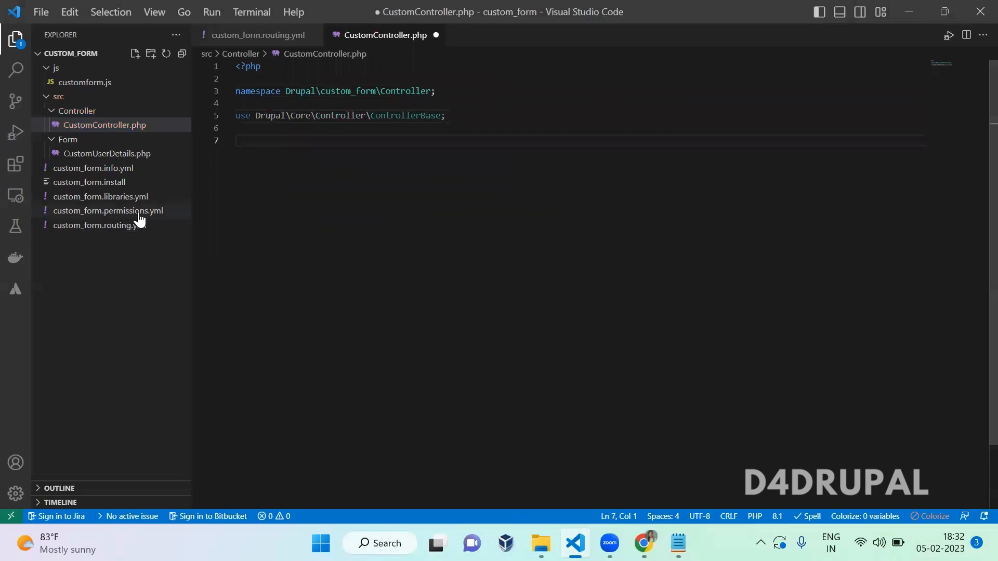
{"action": "type", "text": "class"}
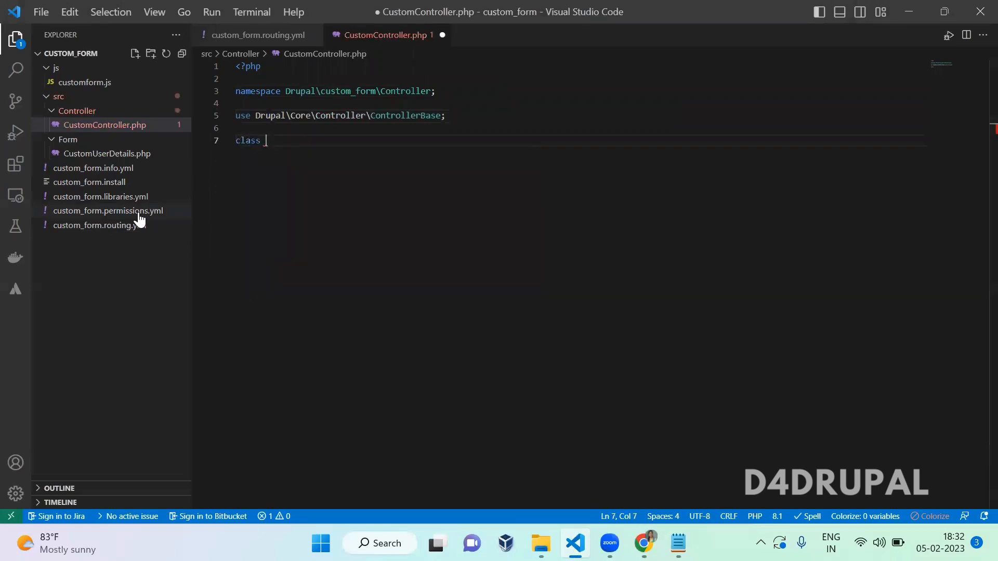
{"action": "type", "text": "Custom"}
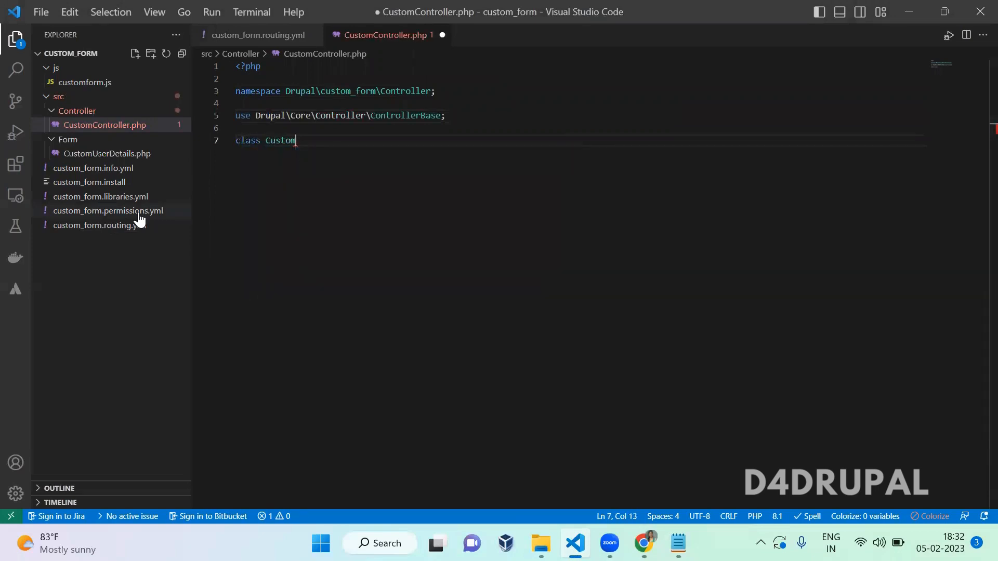
{"action": "type", "text": "Controller extends"}
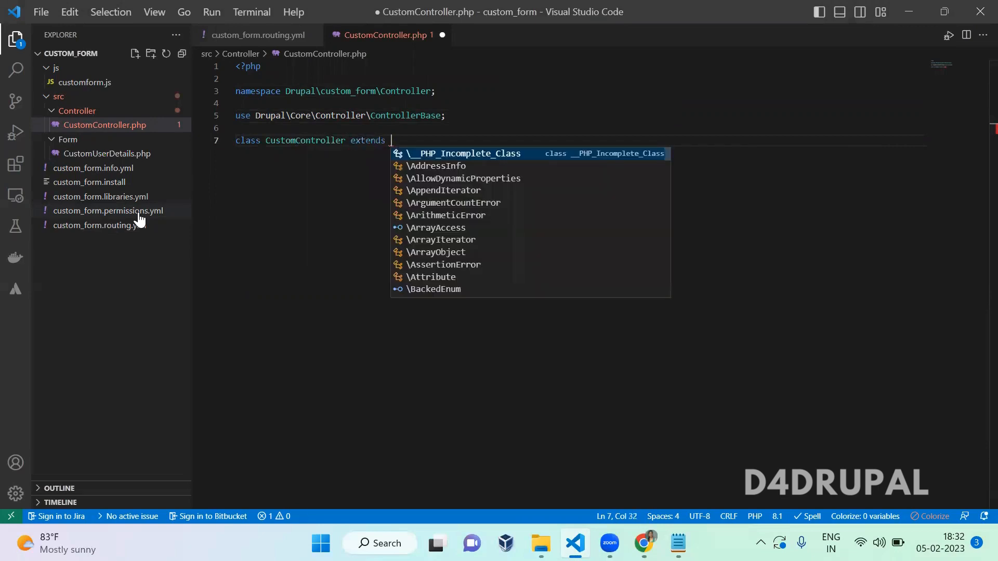
{"action": "double_click", "coordinate": [406, 116]}
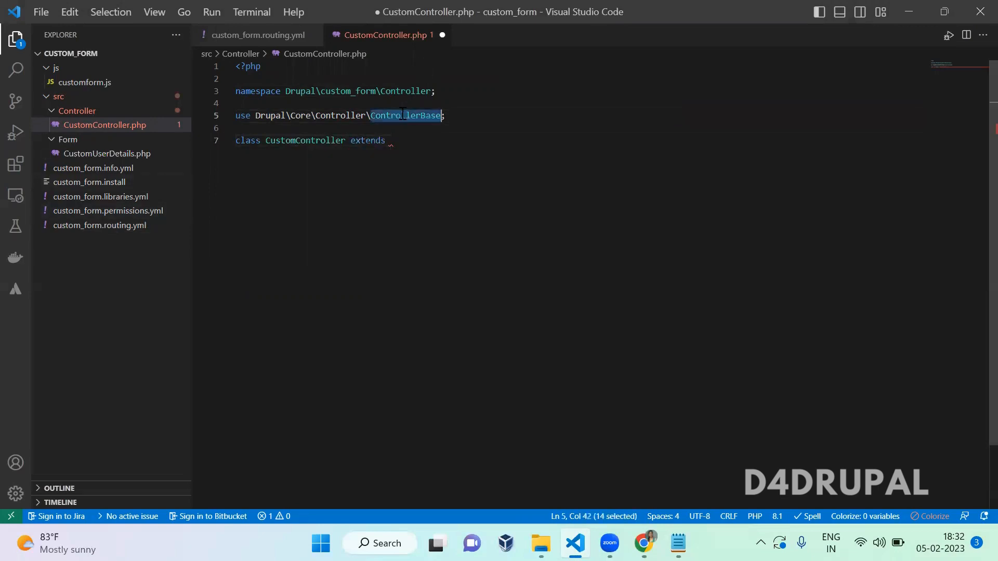
{"action": "left_click", "coordinate": [389, 141]}
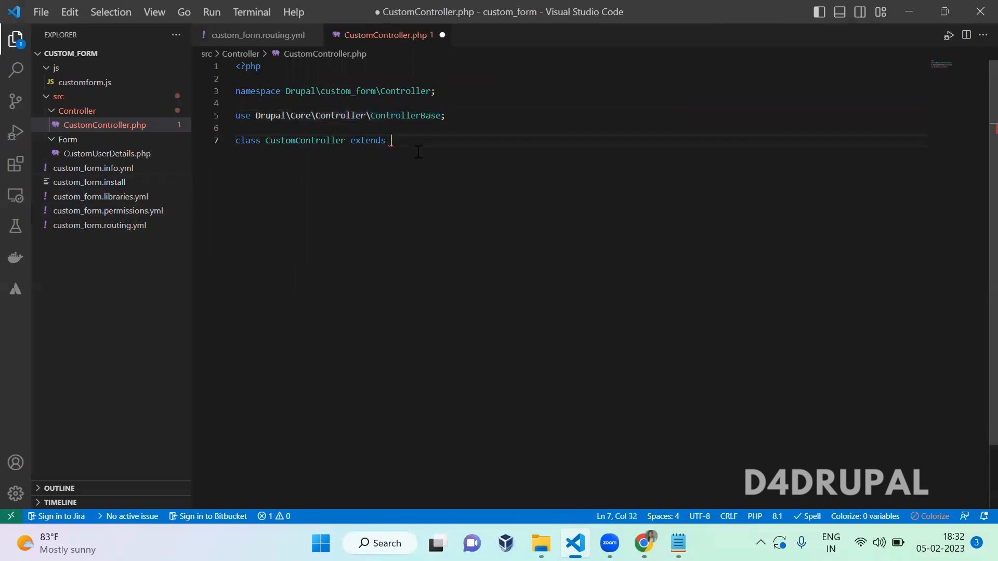
{"action": "type", "text": "ControllerBase {"}
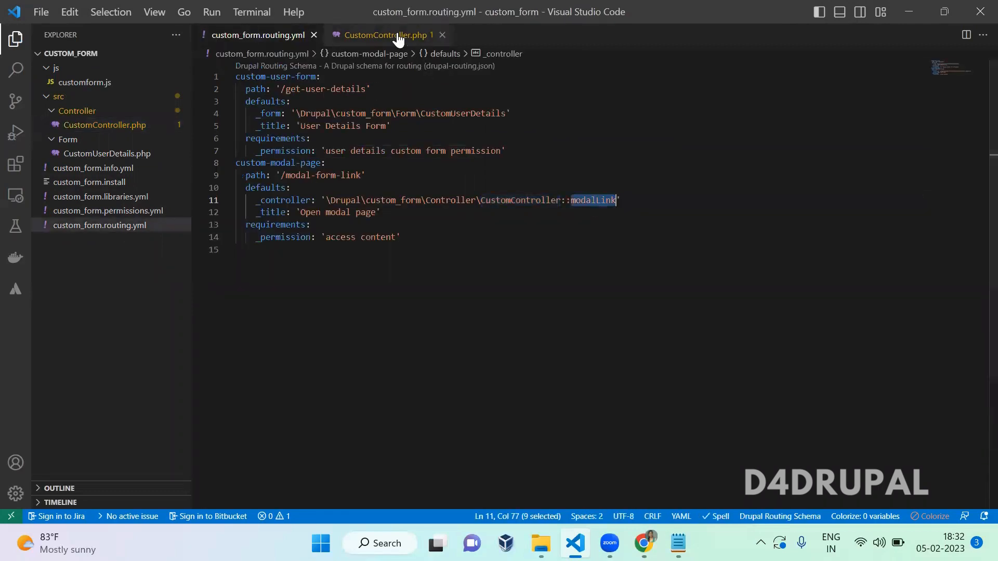
{"action": "left_click", "coordinate": [386, 34]}
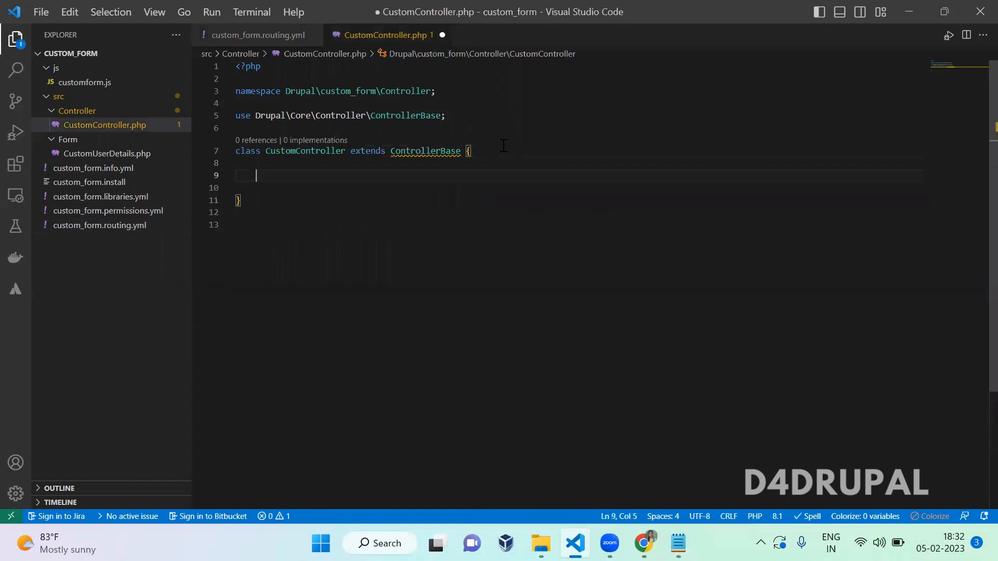
Step: Add a public modalLink function attaching the core/drupal.dialog.ajax library
{"action": "type", "text": "public"}
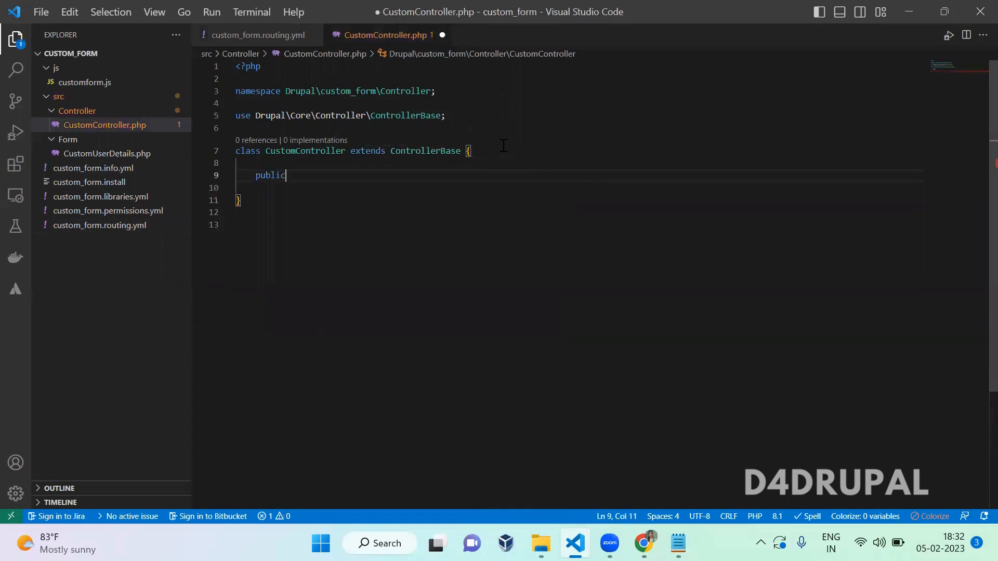
{"action": "type", "text": "func_get_ar"}
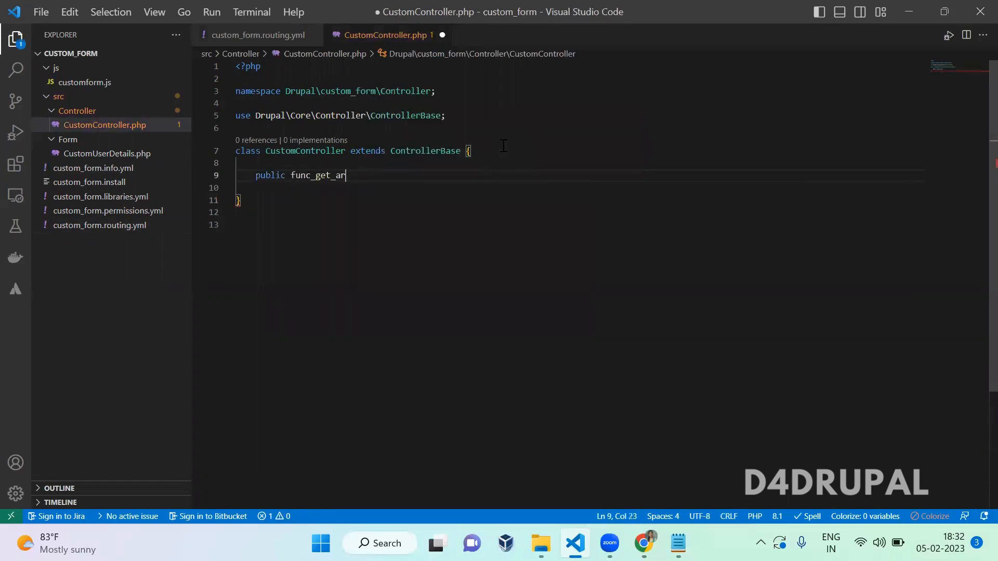
{"action": "type", "text": "function modalLink() {"}
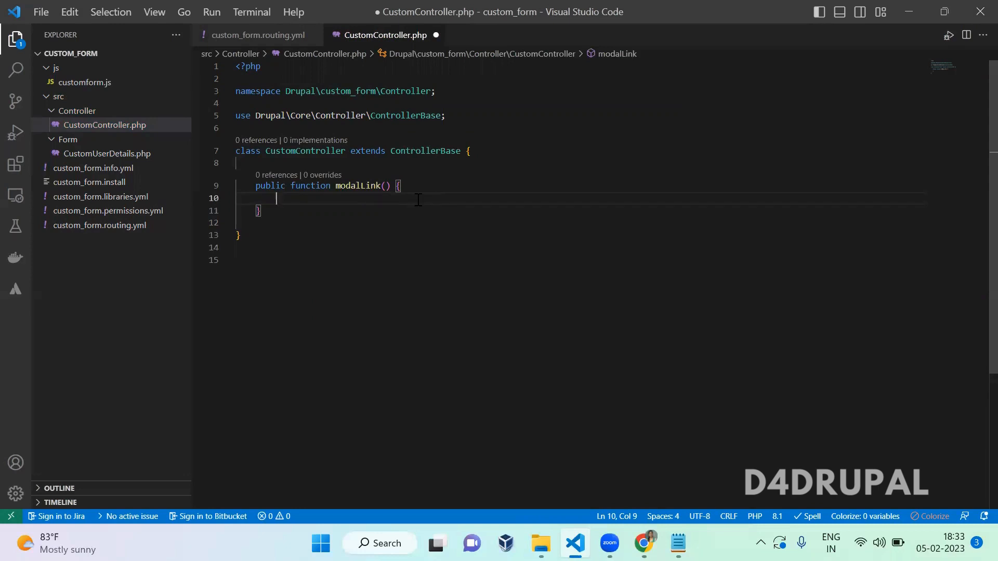
{"action": "left_click", "coordinate": [677, 544]}
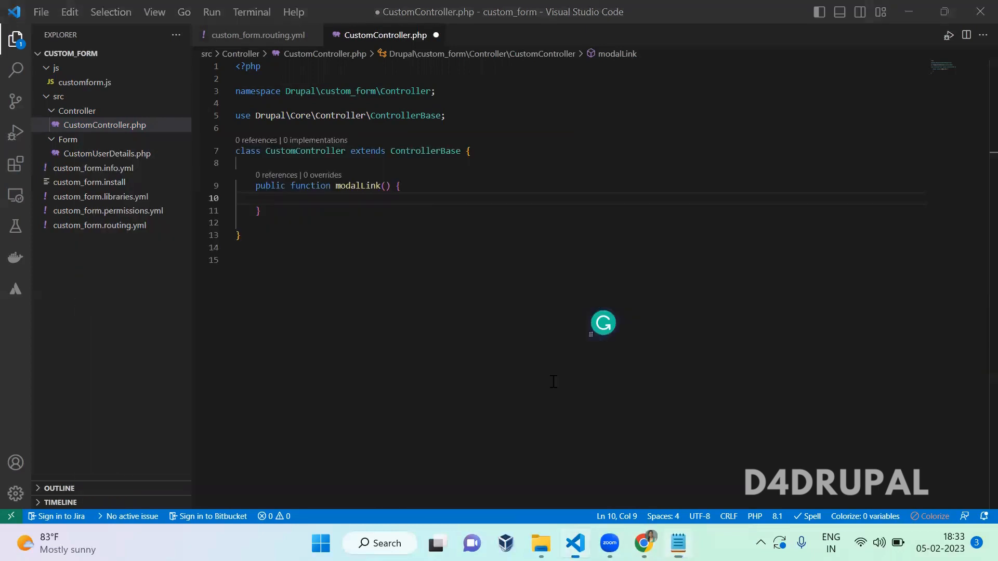
{"action": "type", "text": "$build['#attached']['library'][] = 'core/drupal.dialog.ajax';"}
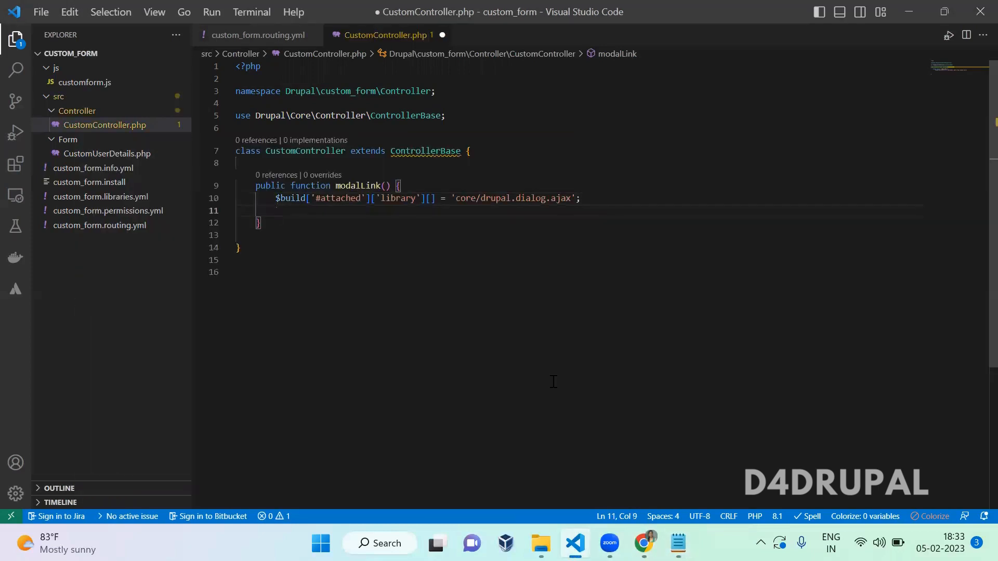
Step: Start $build with a '#markup' anchor tag having an empty href
{"action": "type", "text": "$build"}
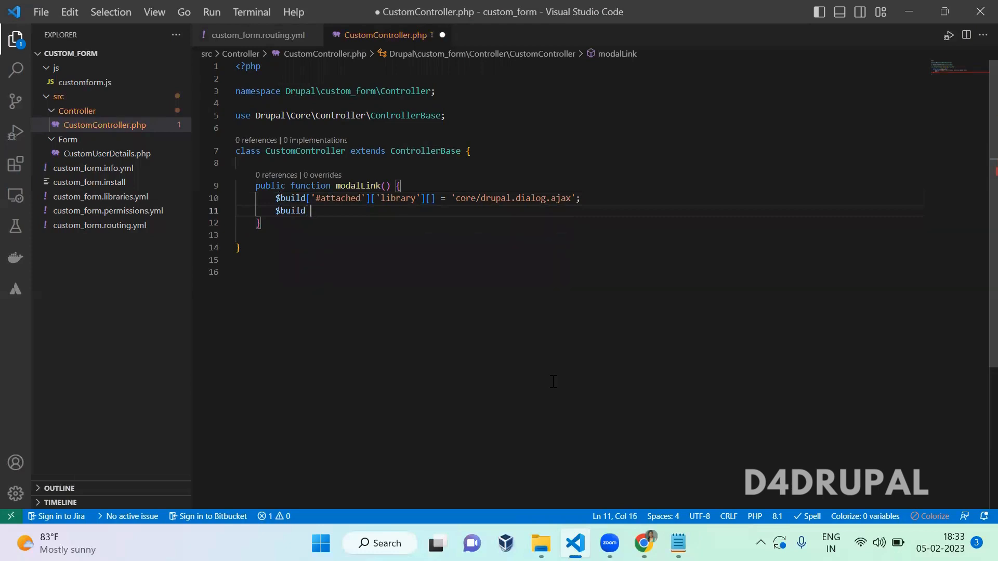
{"action": "type", "text": "= ["}
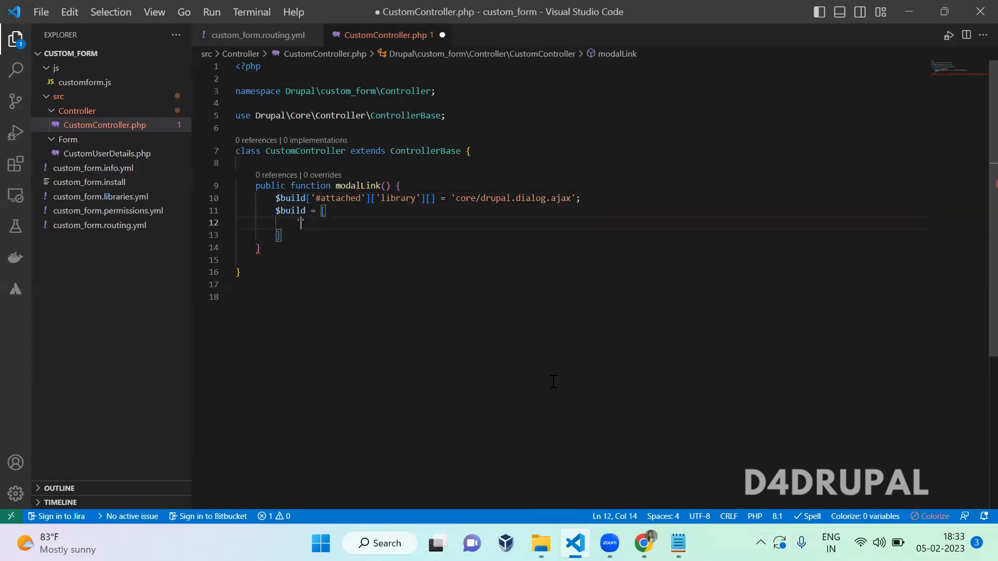
{"action": "type", "text": "#markup'"}
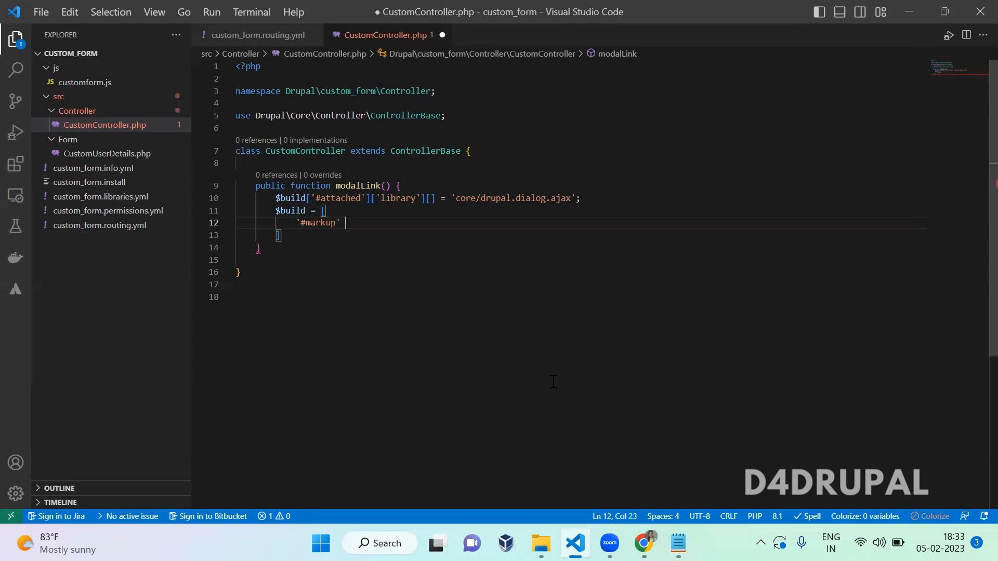
{"action": "type", "text": "=> '<"}
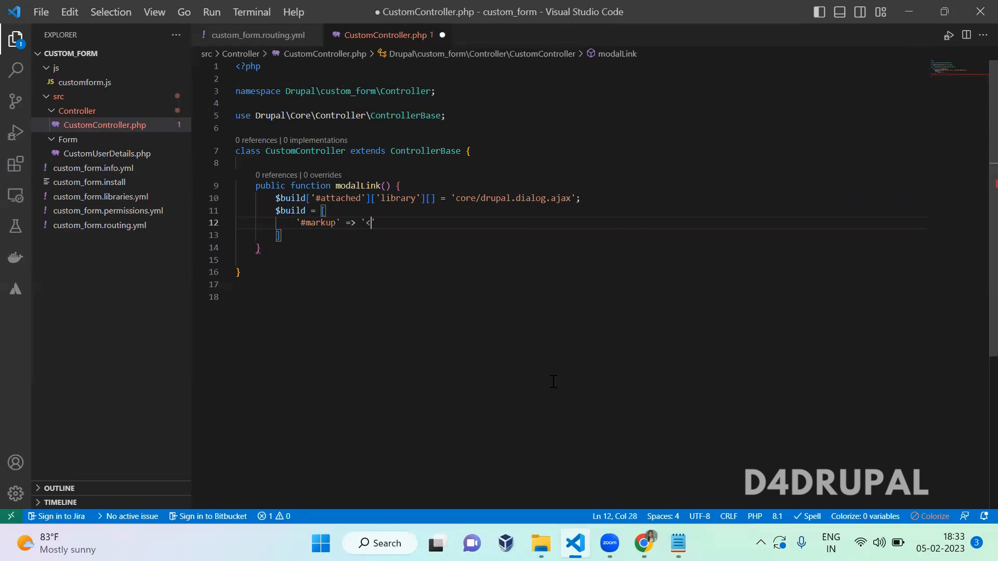
{"action": "type", "text": "a href"}
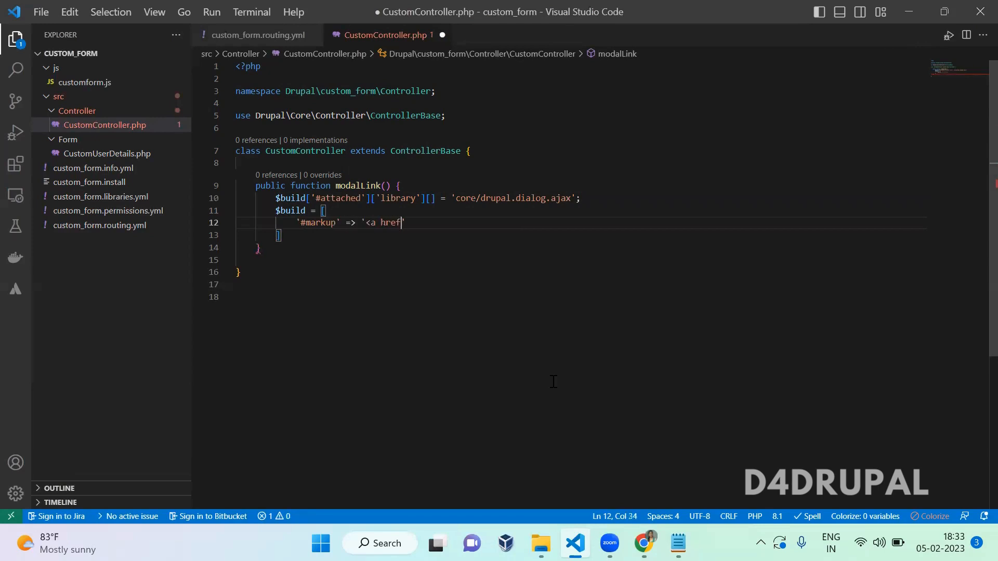
{"action": "type", "text": "=\""}
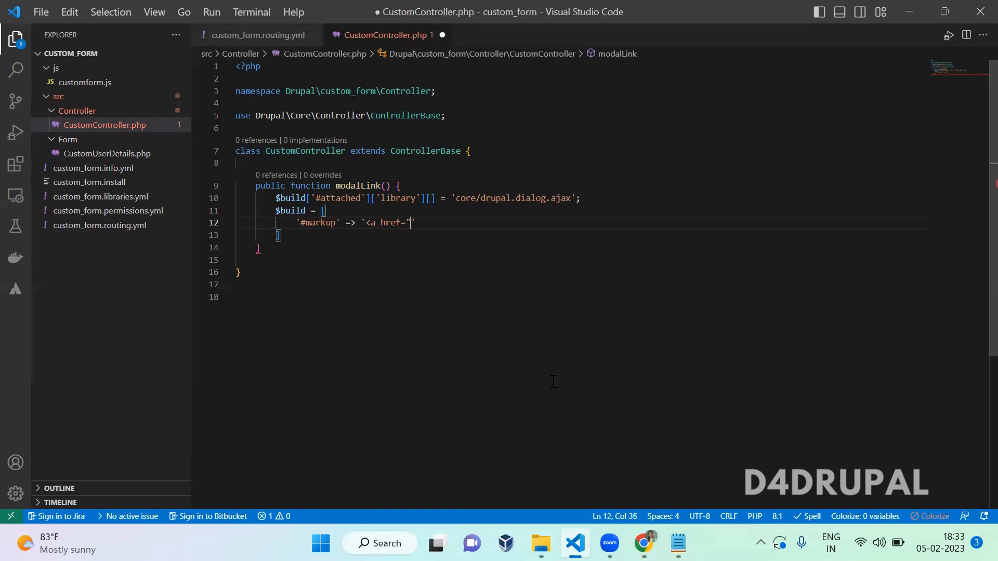
{"action": "type", "text": "\""}
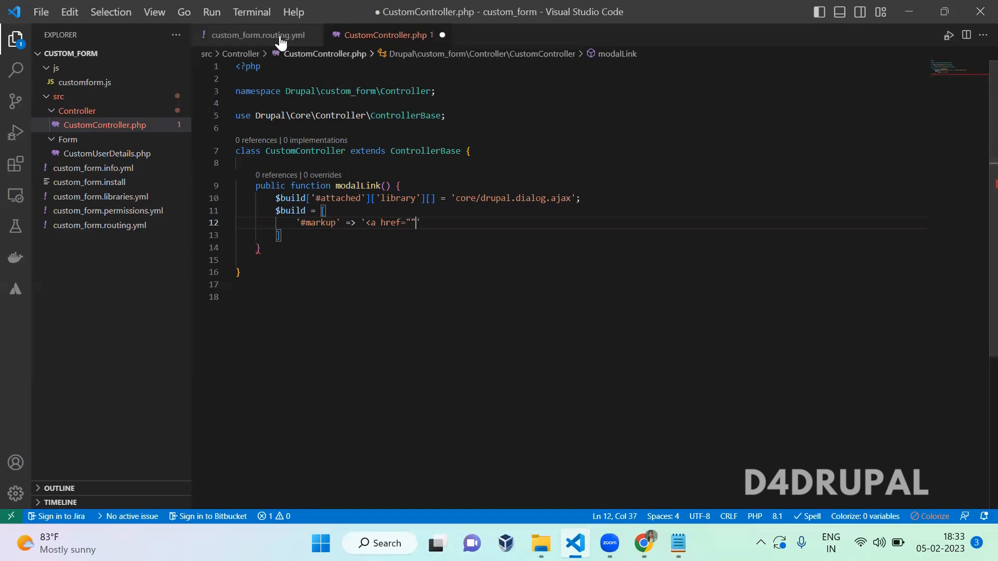
Step: Set the link href to /drupal10/web/get-user-details, copied from the routing file
{"action": "left_click", "coordinate": [257, 35]}
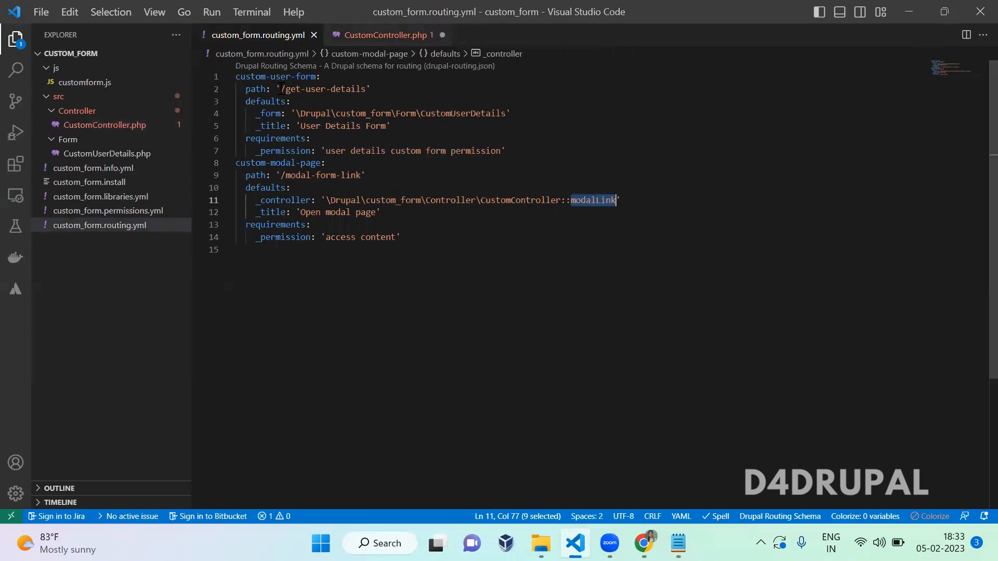
{"action": "double_click", "coordinate": [321, 89]}
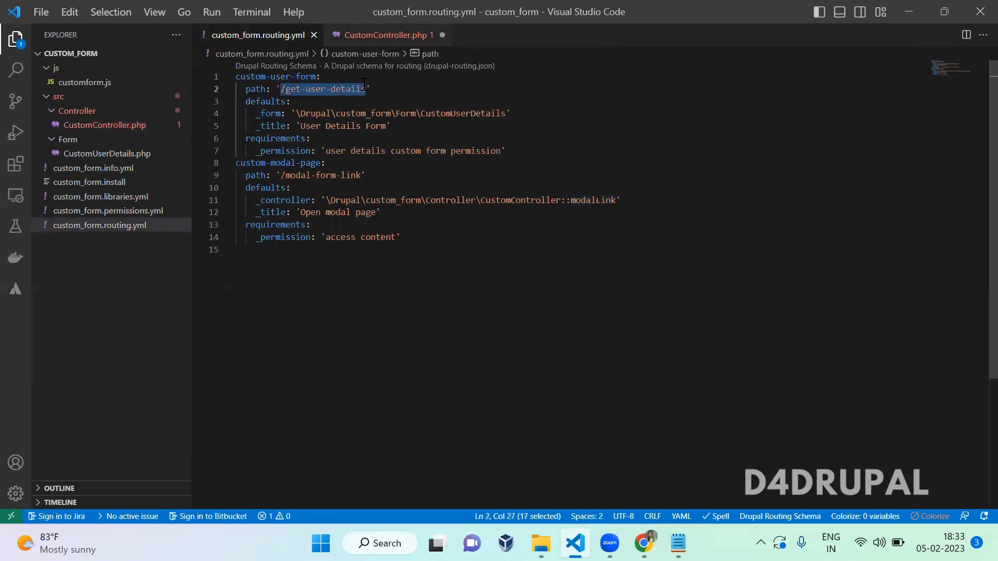
{"action": "left_click", "coordinate": [385, 35]}
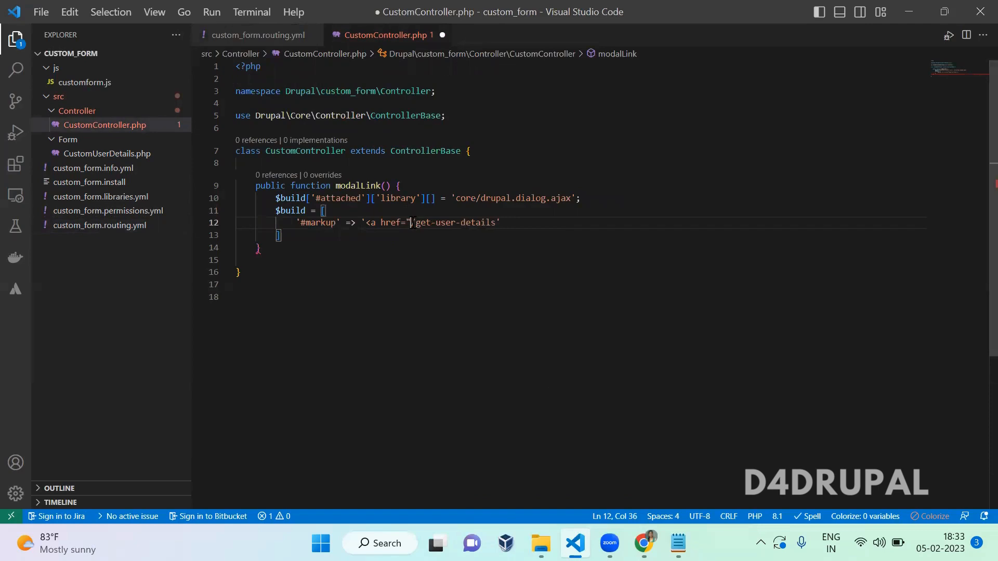
{"action": "type", "text": "drupa/"}
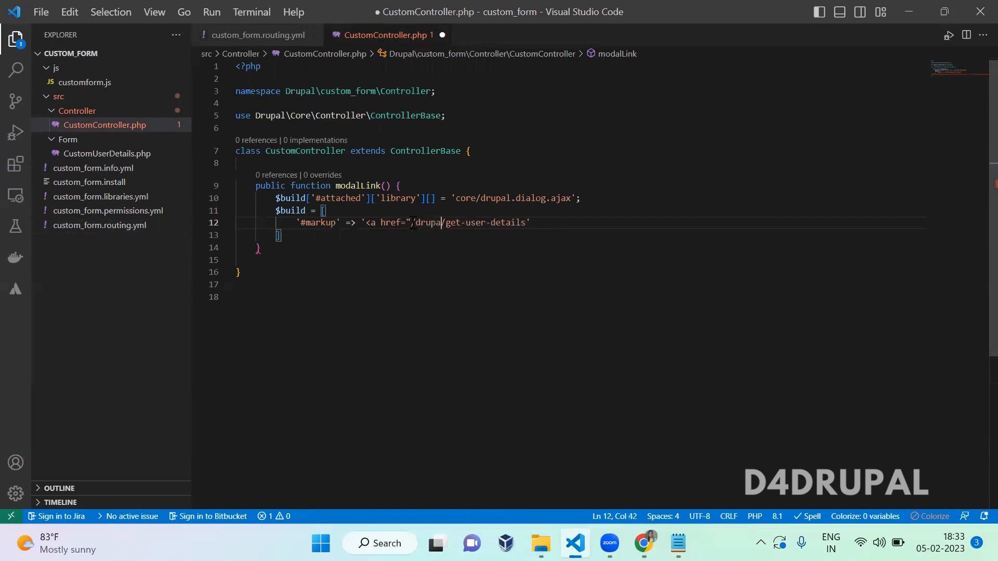
{"action": "type", "text": "10/web"}
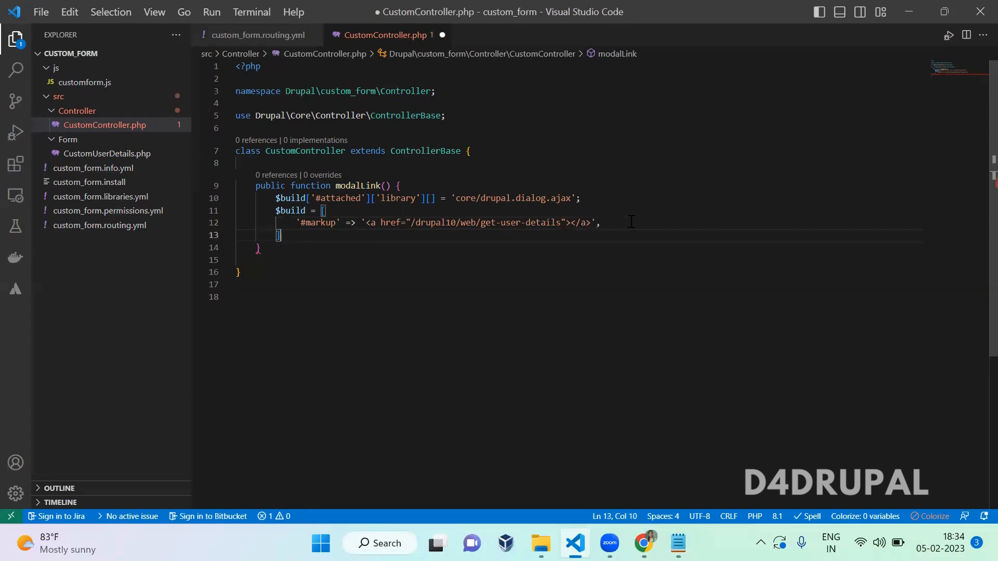
Step: Add class use-ajax and data-dialog-type="modal" to the link, and return $build
{"action": "type", "text": ";"}
{"action": "left_click", "coordinate": [580, 223]}
{"action": "type", "text": "Click he"}
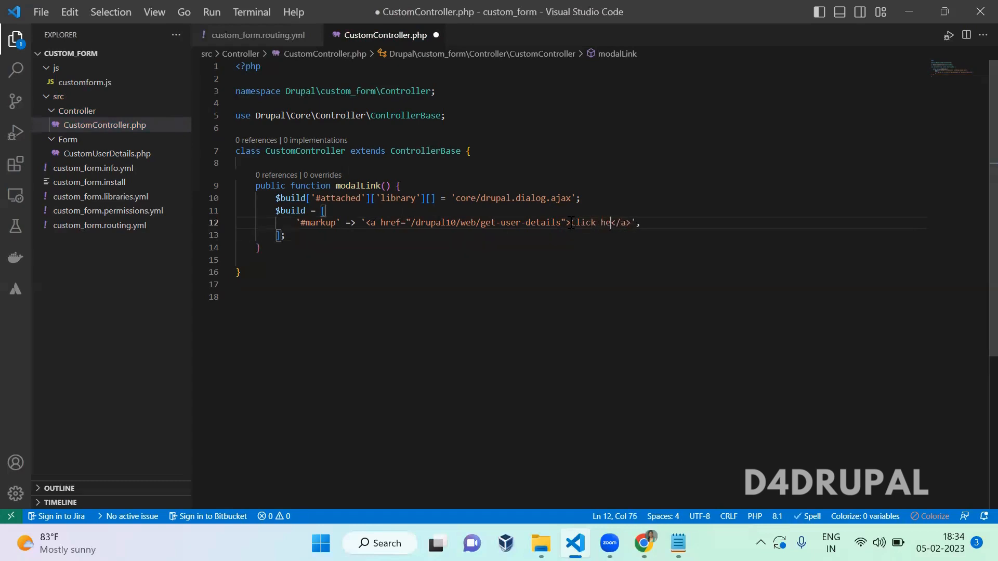
{"action": "type", "text": "re"}
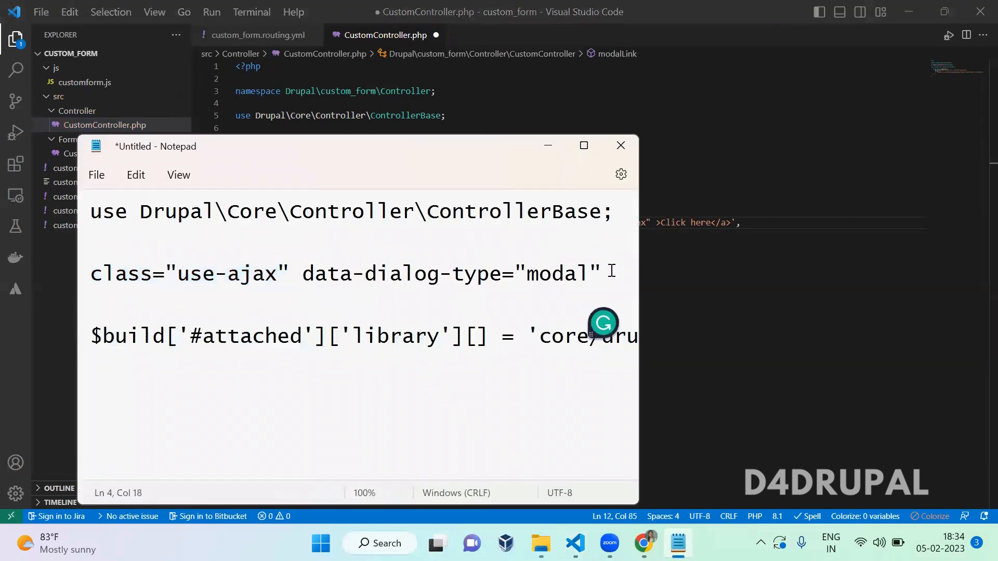
{"action": "left_click", "coordinate": [620, 145]}
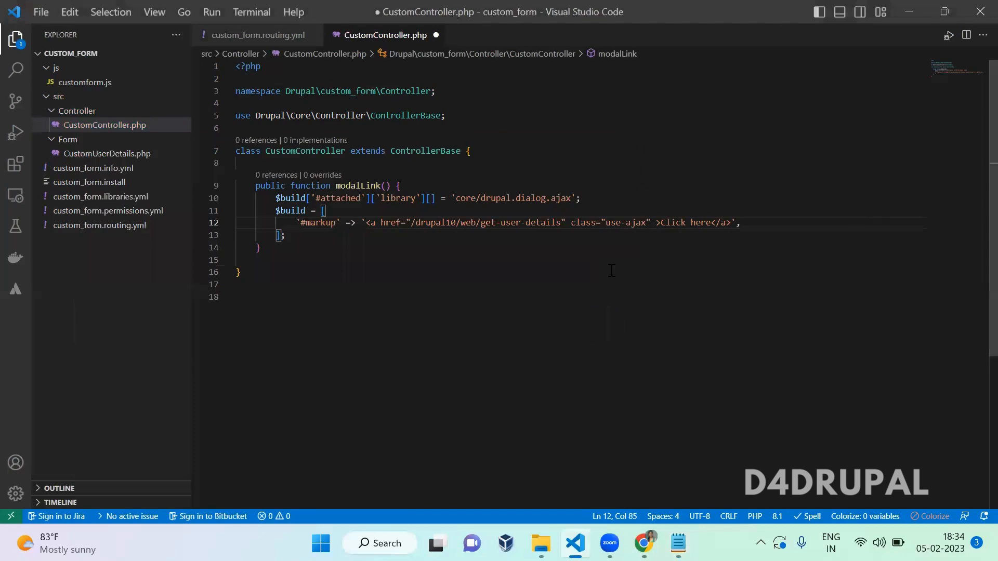
{"action": "type", "text": "data-dialog-type=\"modal\""}
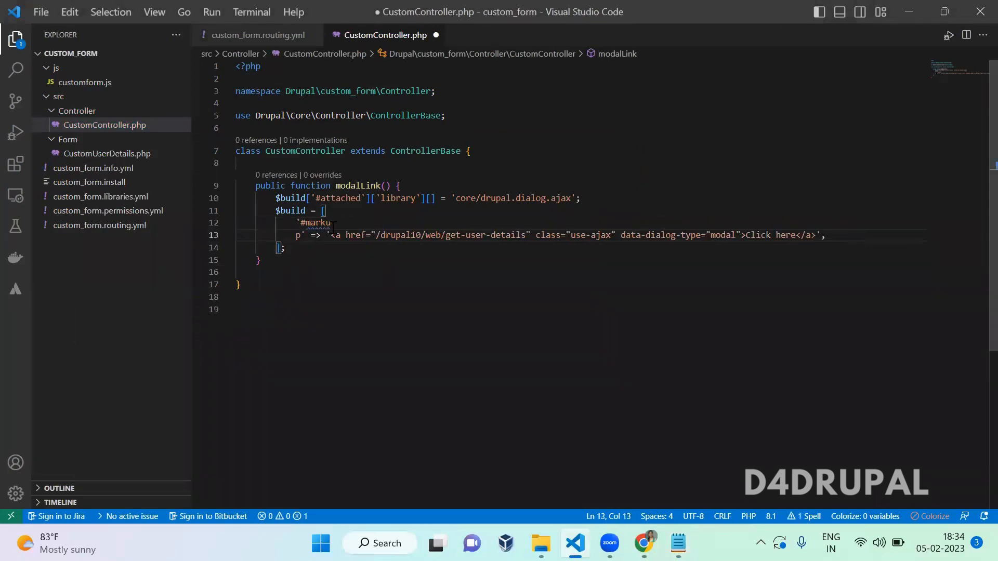
{"action": "type", "text": "return $"}
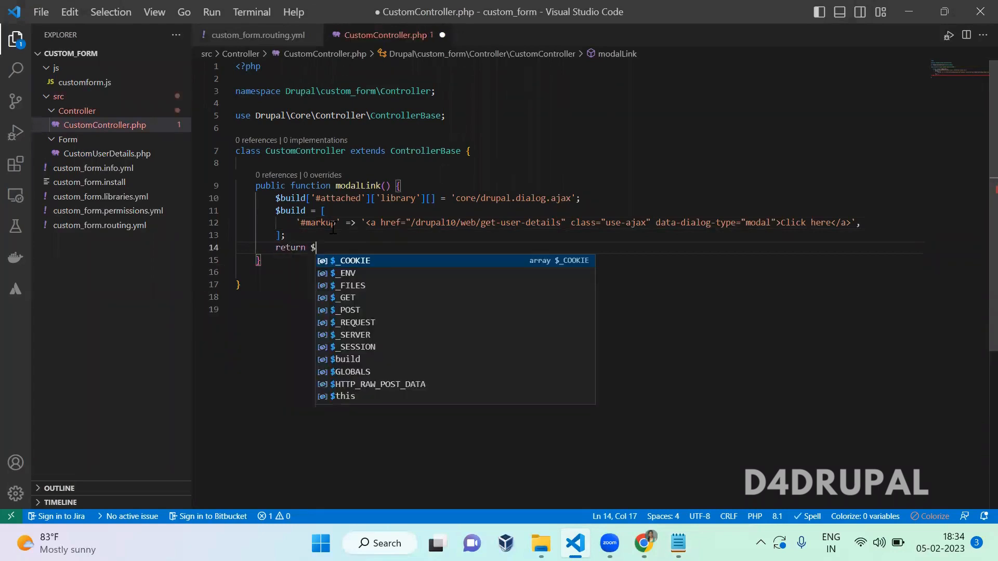
{"action": "type", "text": "build;"}
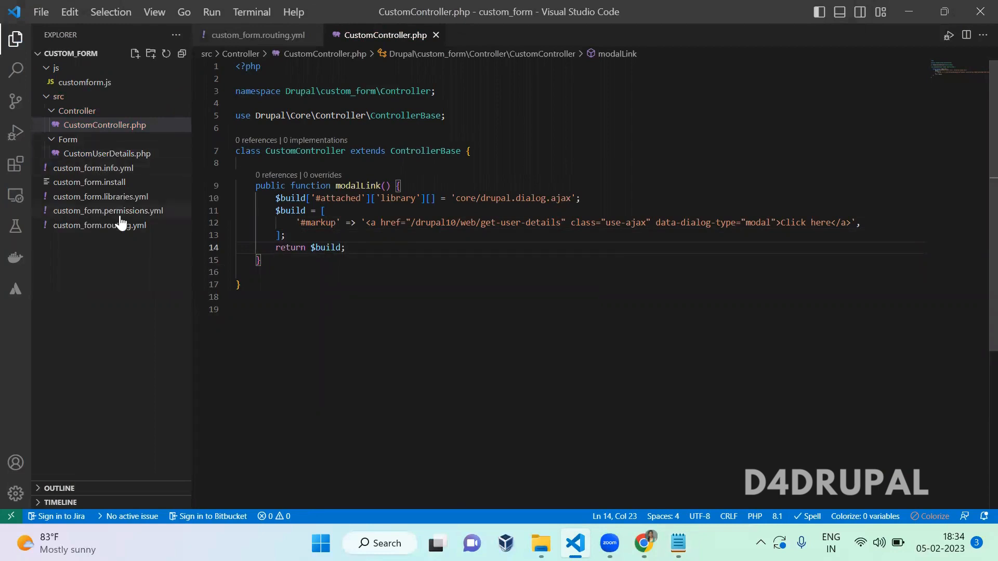
{"action": "mouse_move", "coordinate": [100, 225]}
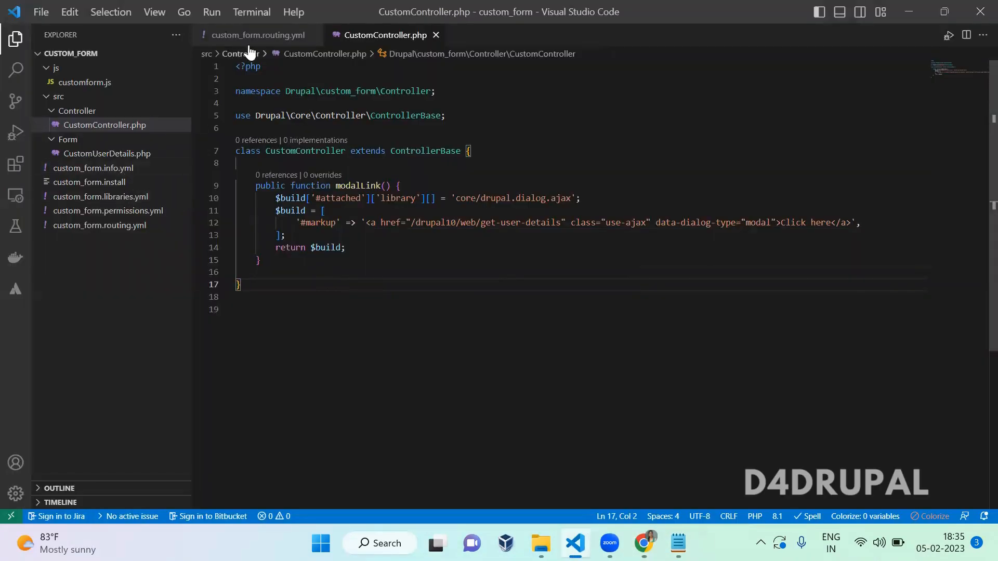
Step: Clear Drupal caches and load localhost/drupal10/web/modal-form-link in a new tab
{"action": "left_click", "coordinate": [257, 35]}
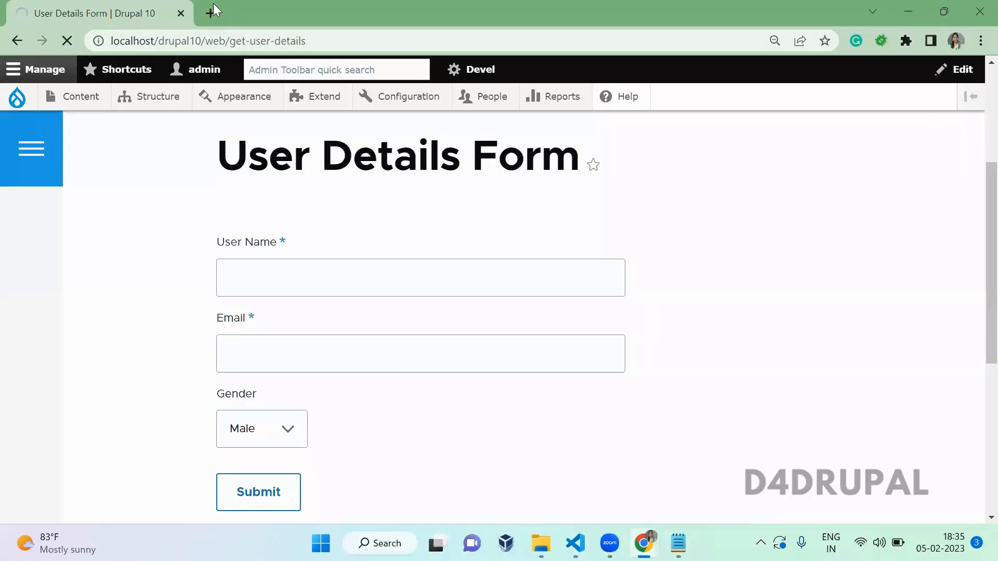
{"action": "left_click", "coordinate": [213, 12]}
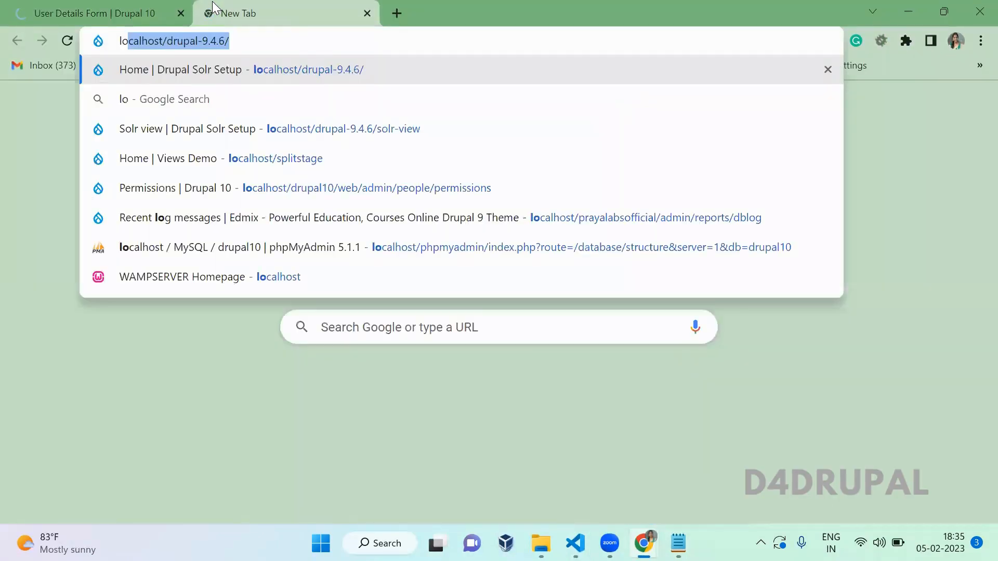
{"action": "type", "text": "localhost/drupal10/web/modal-form-link"}
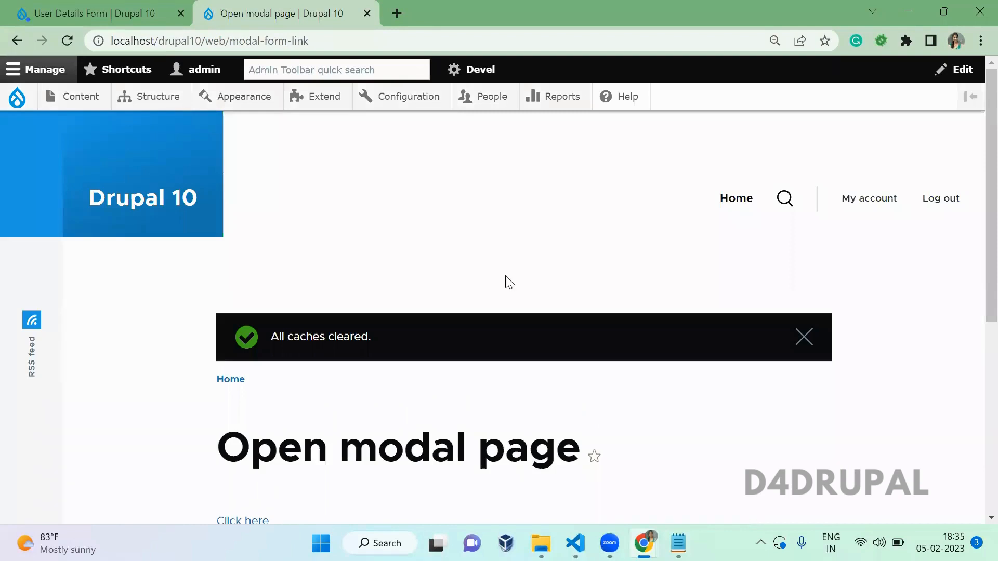
{"action": "left_click", "coordinate": [803, 336]}
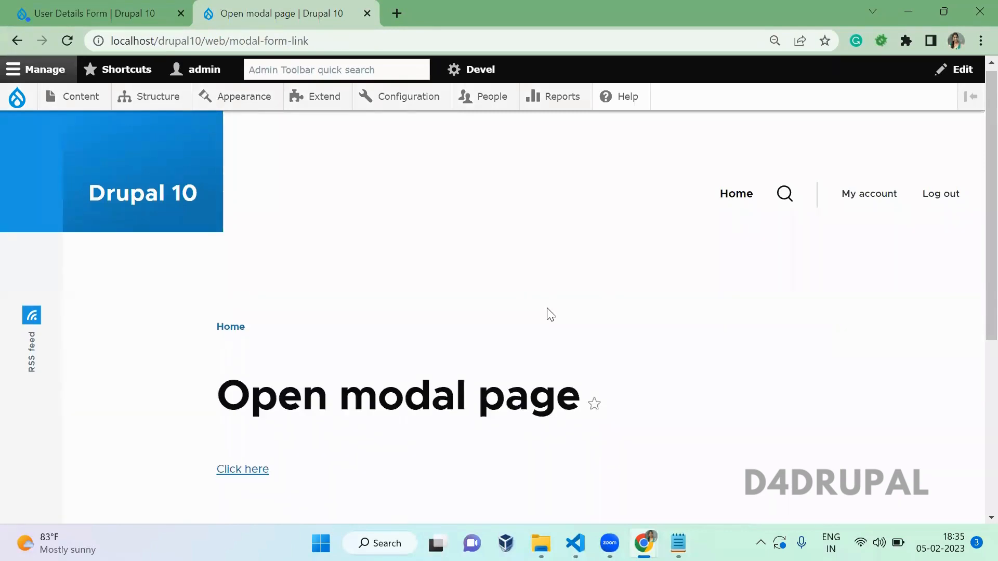
{"action": "scroll", "scroll_direction": "down", "scroll_amount": 3}
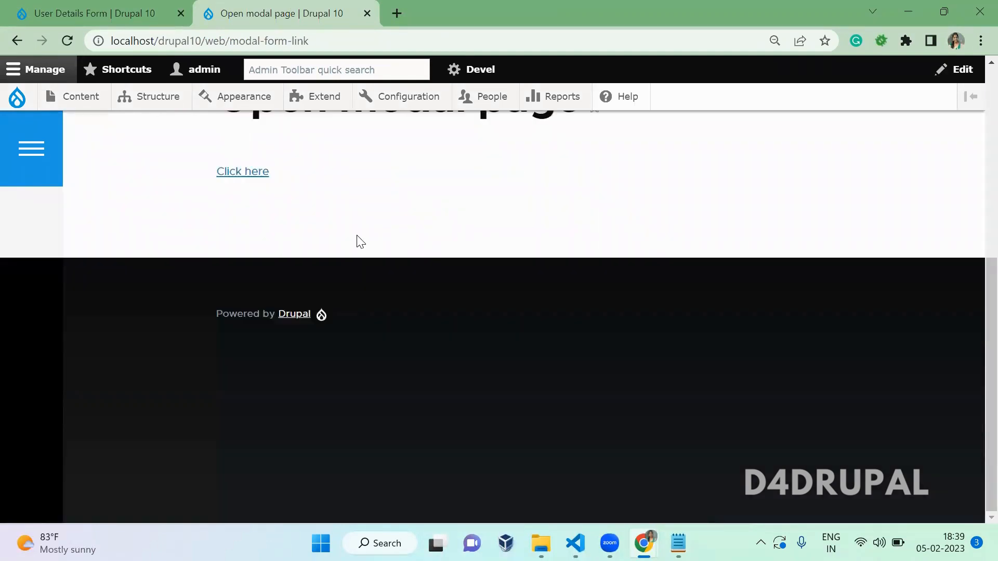
Step: Open the form modal via Click here, fill the user name, choose Female, submit
{"action": "left_click", "coordinate": [242, 171]}
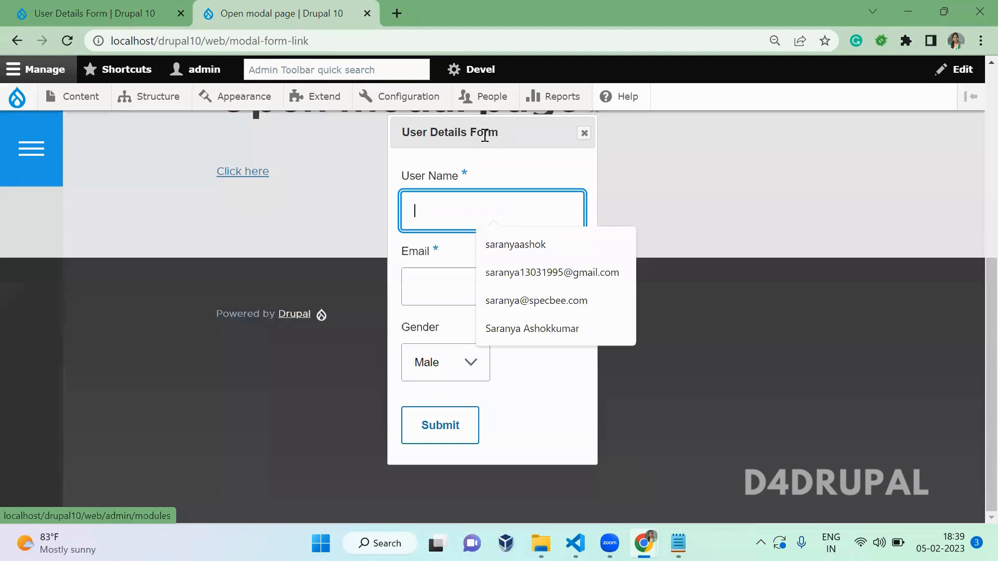
{"action": "left_click", "coordinate": [570, 374]}
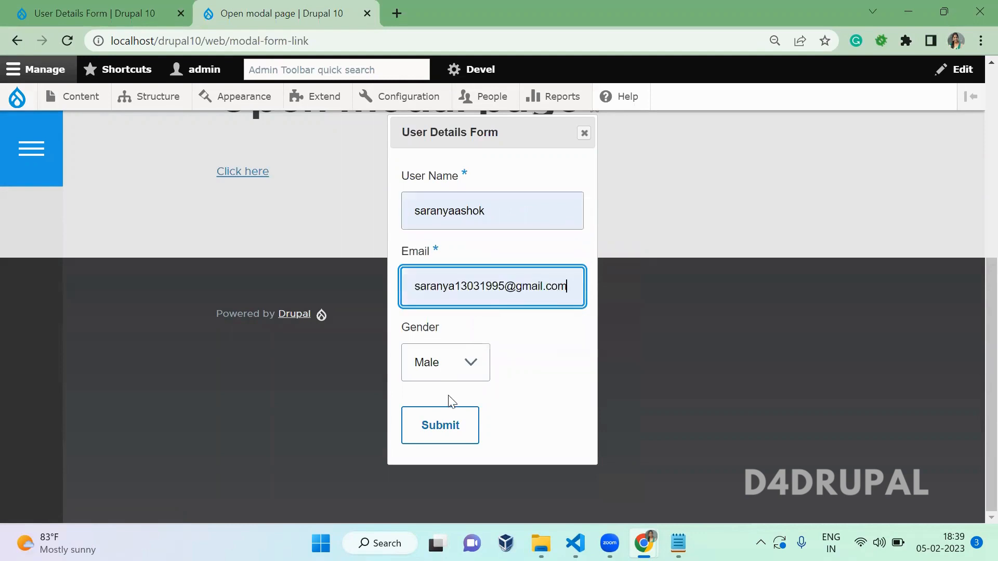
{"action": "left_click", "coordinate": [445, 362]}
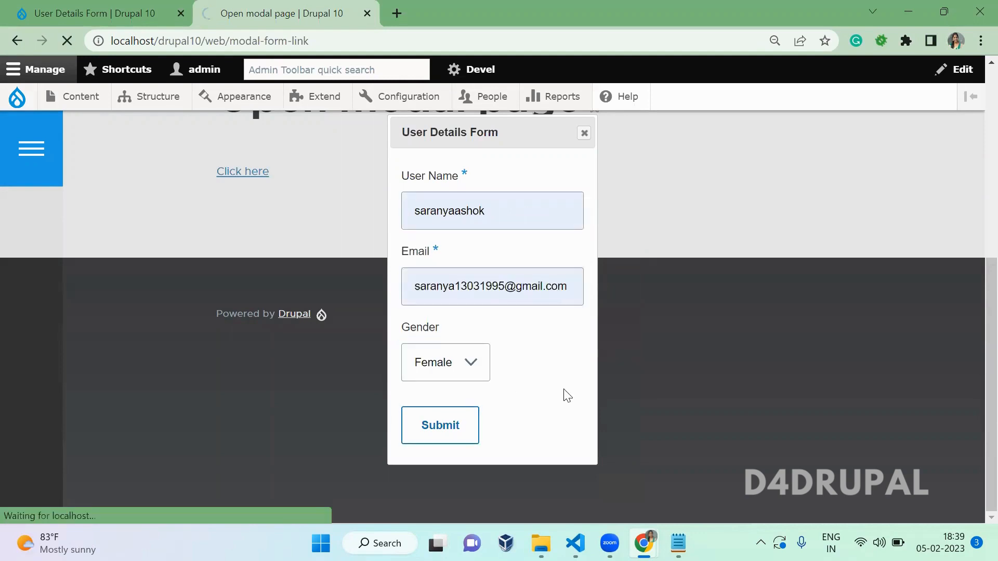
{"action": "left_click", "coordinate": [440, 425]}
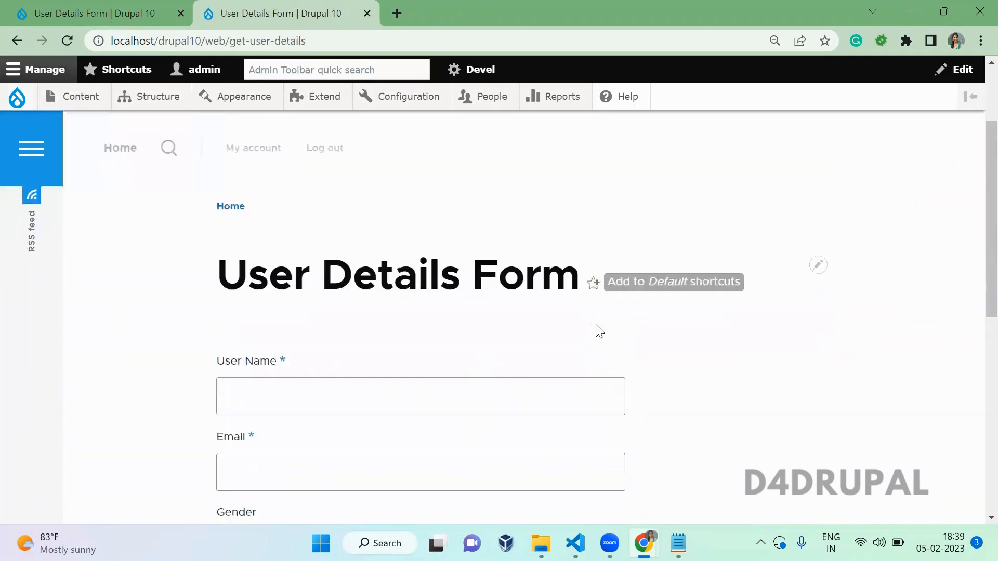
{"action": "scroll", "scroll_direction": "down", "scroll_amount": 3}
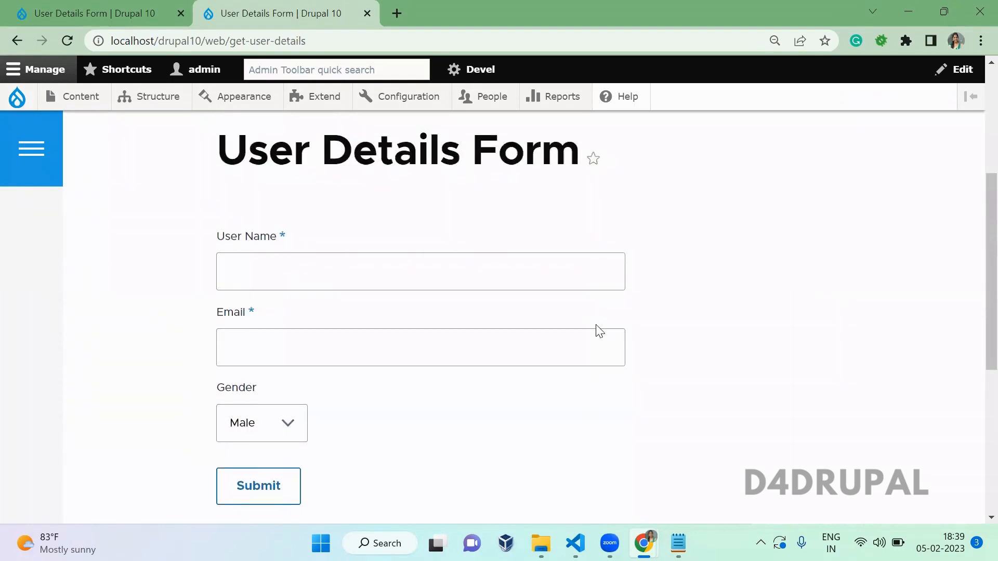
{"action": "mouse_move", "coordinate": [567, 508]}
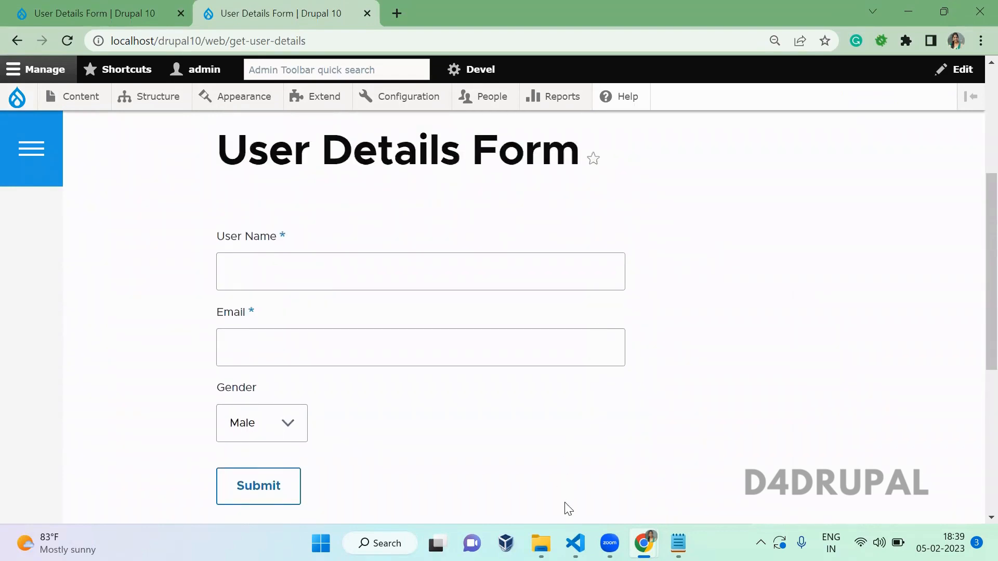